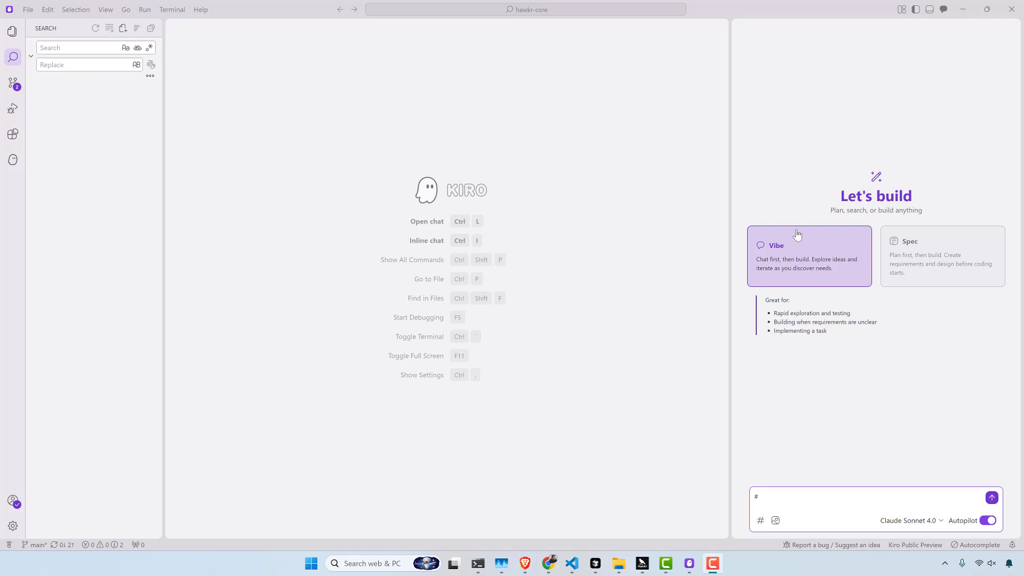
pyautogui.moveTo(800, 223)
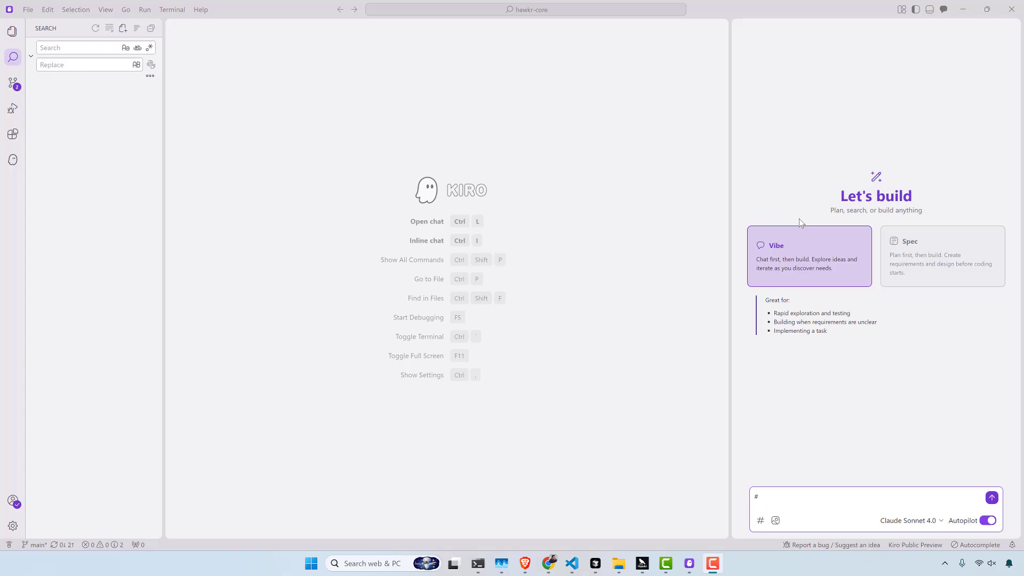
# Open kiro.dev/pricing in Chrome and highlight the Free plan's '50 vibe requests'.
pyautogui.click(12, 526)
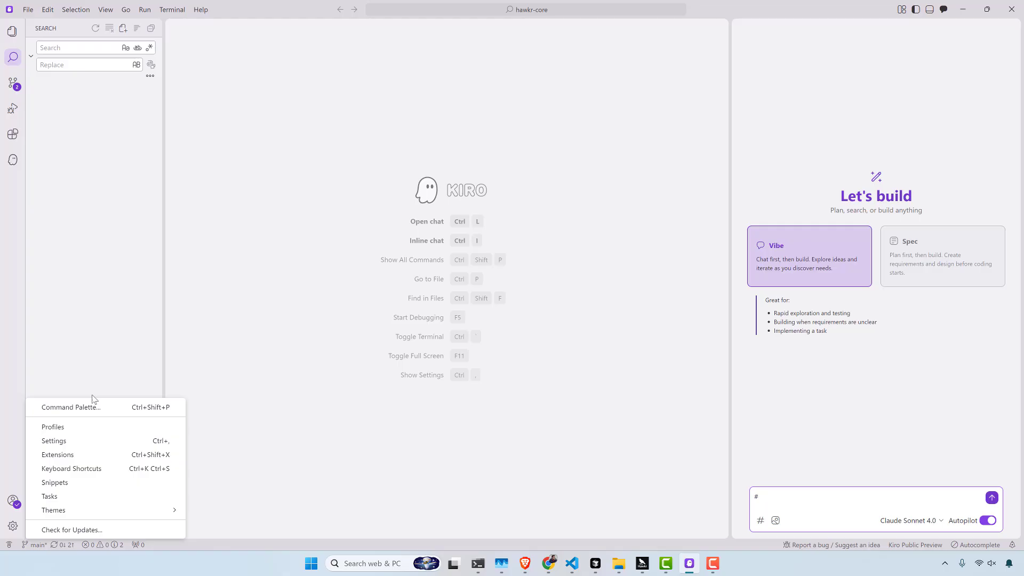
pyautogui.moveTo(21, 527)
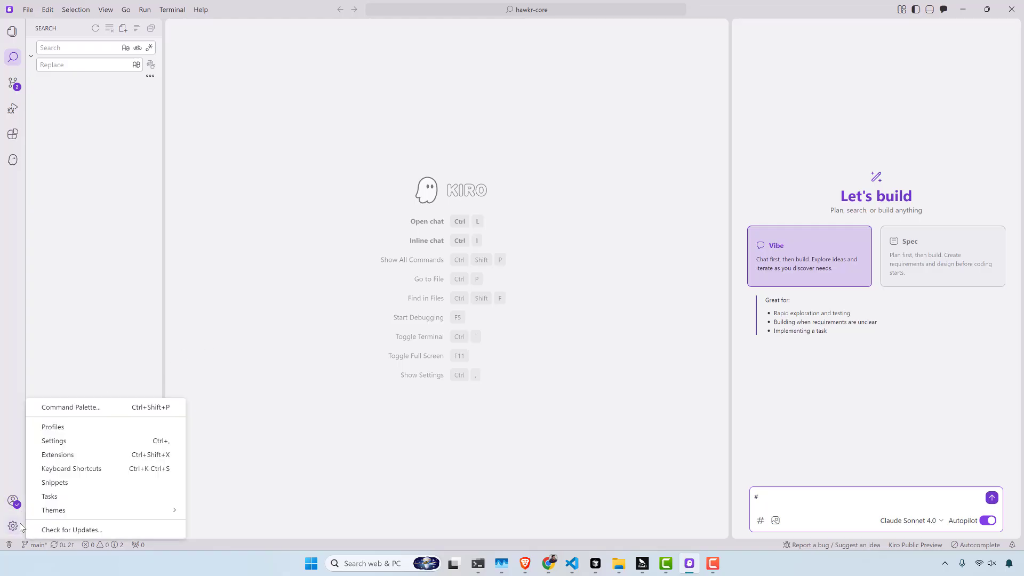
pyautogui.click(221, 124)
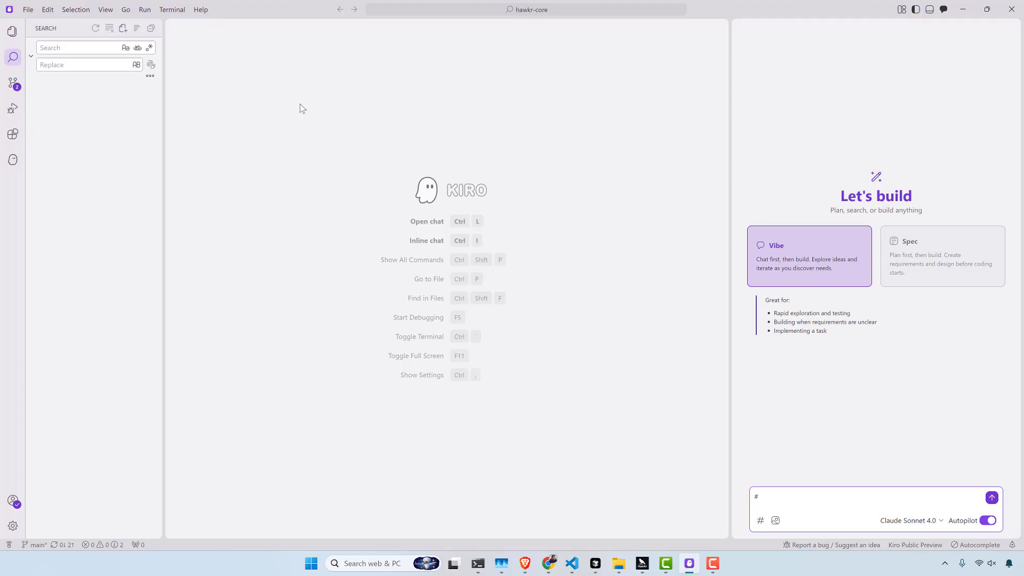
pyautogui.moveTo(852, 300)
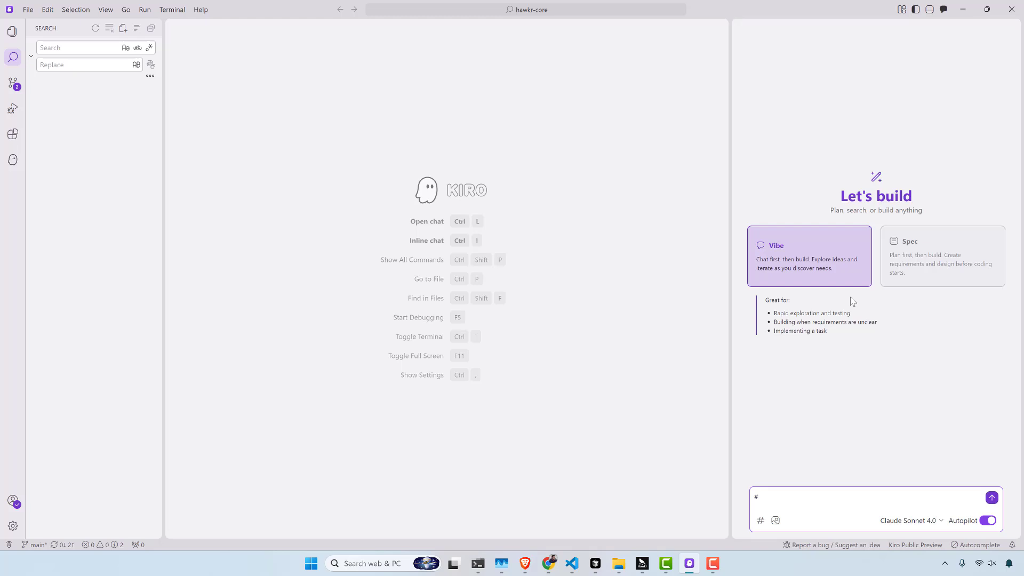
pyautogui.moveTo(878, 555)
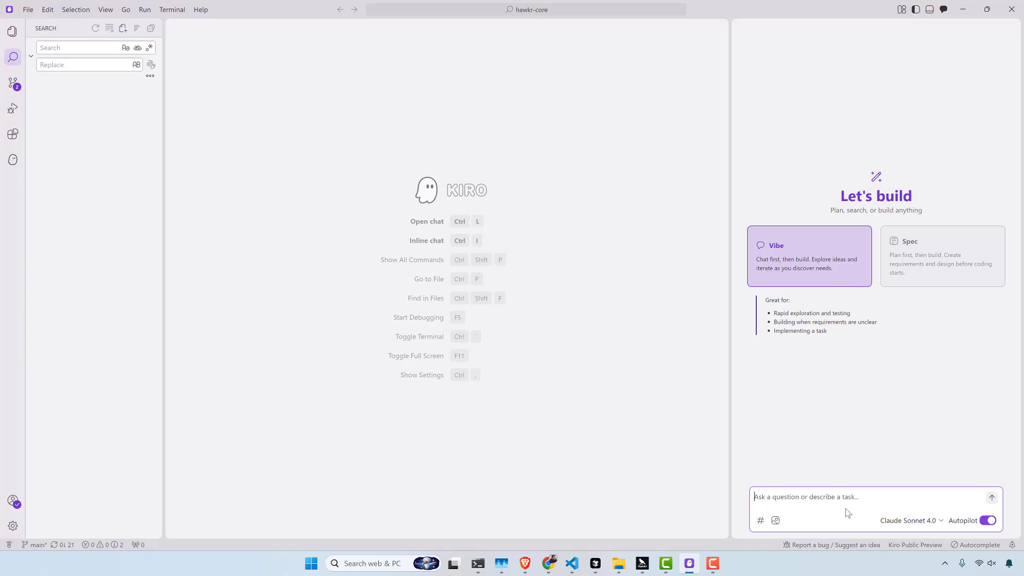
pyautogui.moveTo(793, 281)
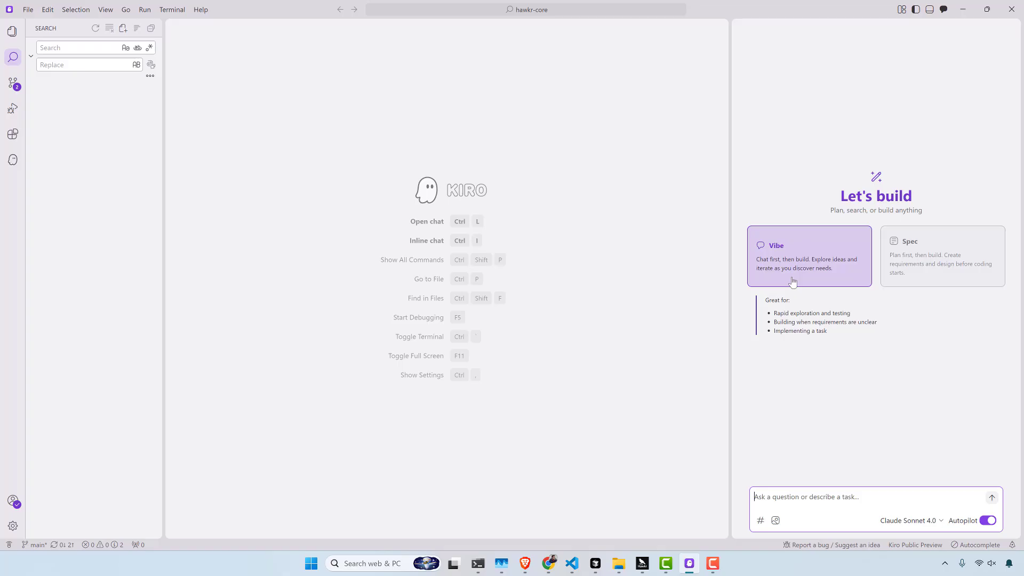
pyautogui.moveTo(794, 266)
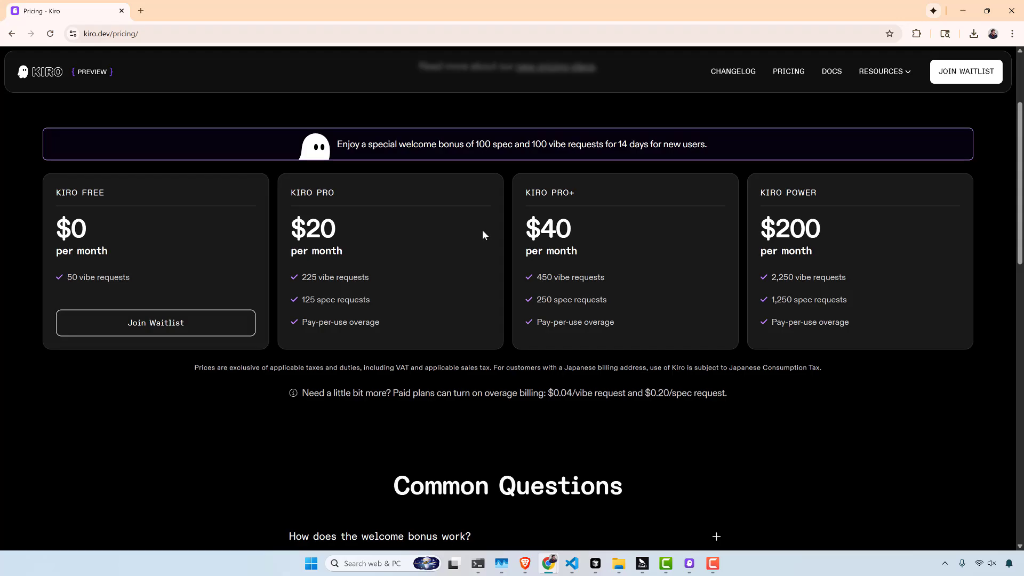
pyautogui.moveTo(485, 236)
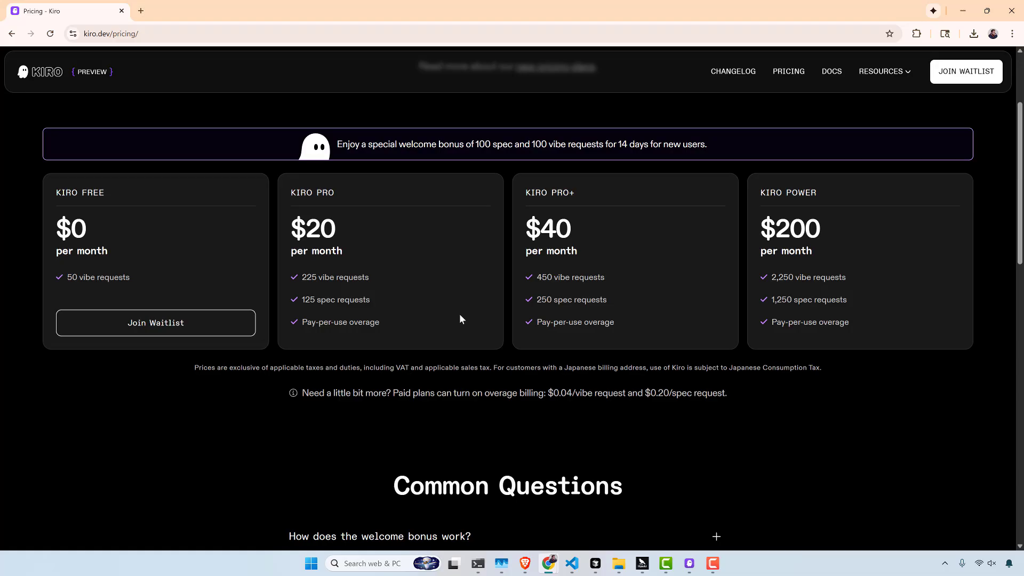
pyautogui.moveTo(101, 239)
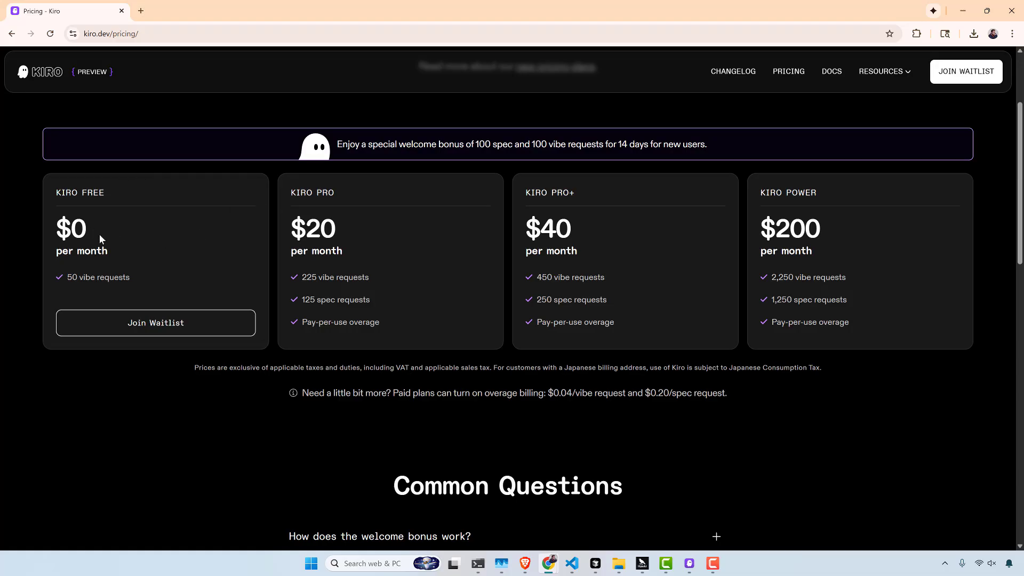
pyautogui.moveTo(59, 250)
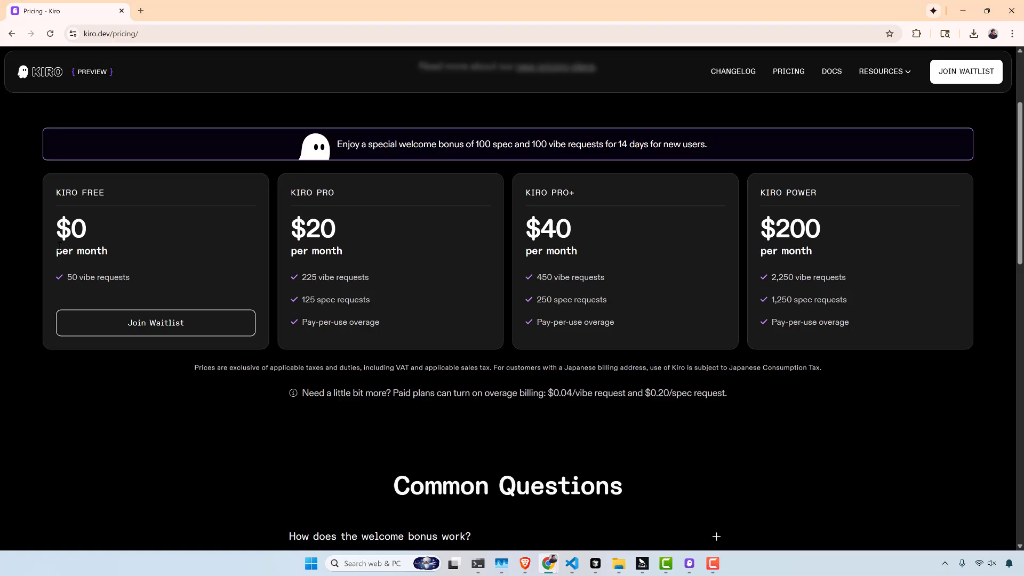
pyautogui.doubleClick(92, 276)
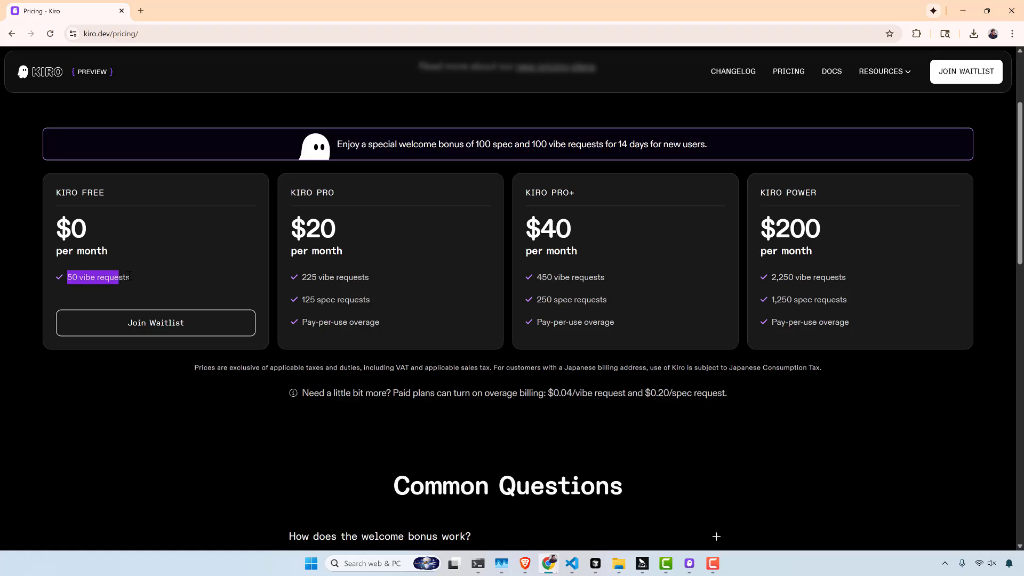
pyautogui.moveTo(400, 293)
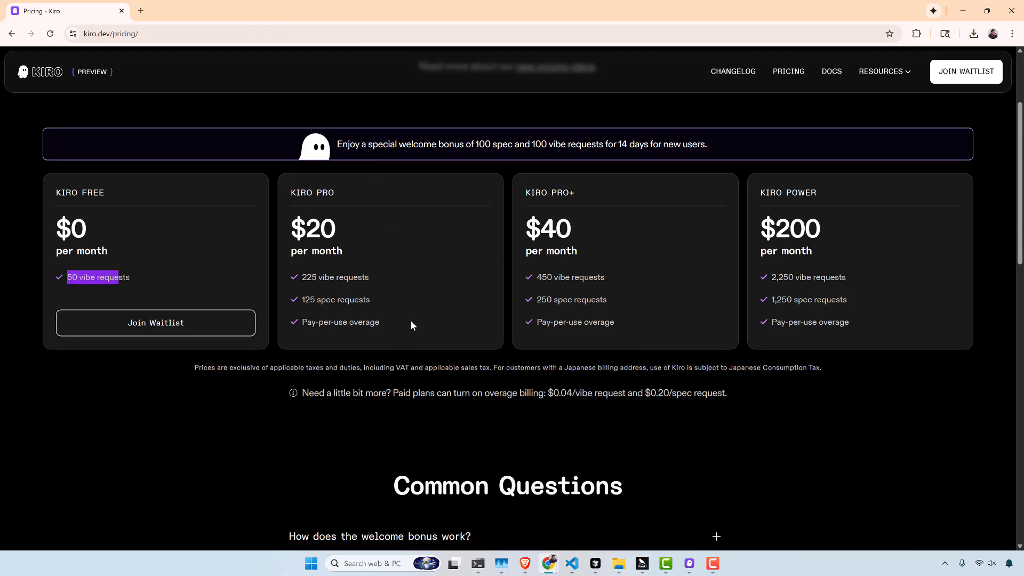
pyautogui.moveTo(960, 10)
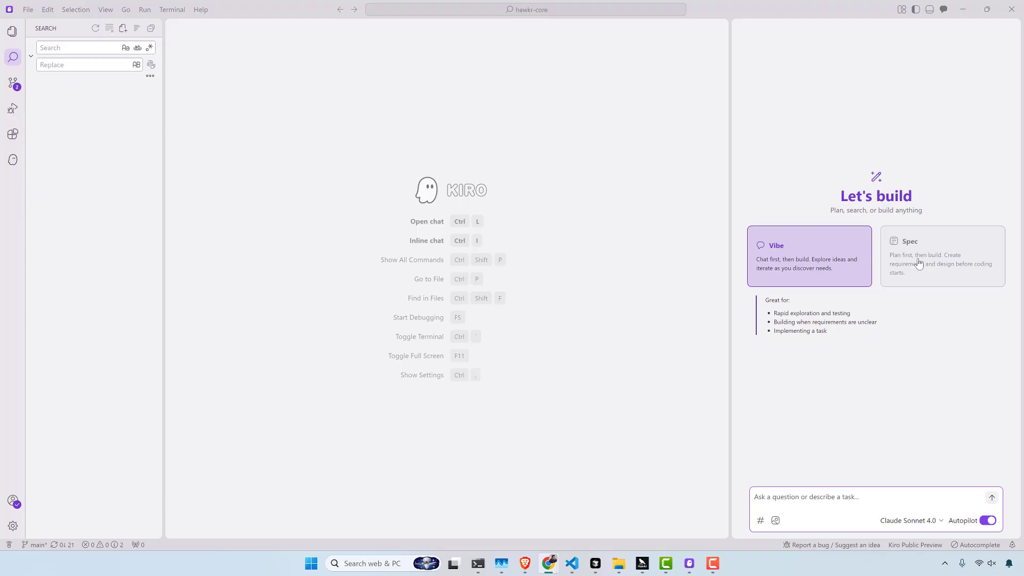
pyautogui.moveTo(907, 297)
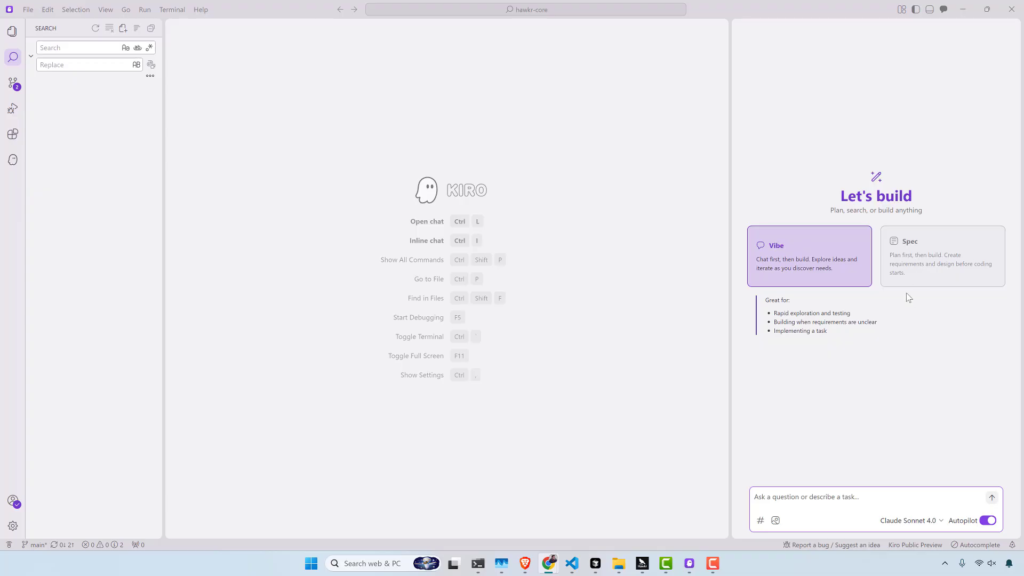
pyautogui.moveTo(942, 275)
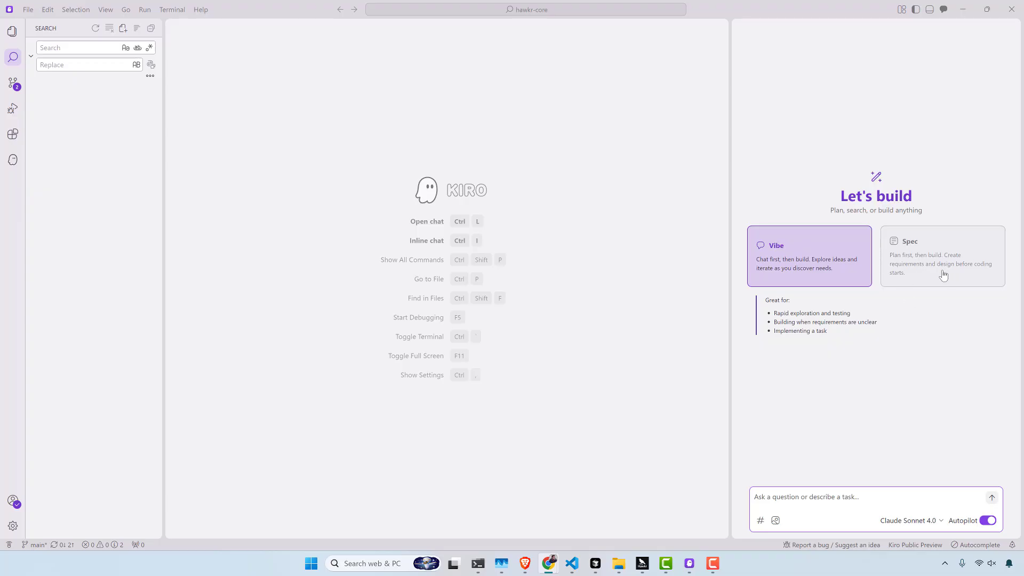
pyautogui.moveTo(834, 285)
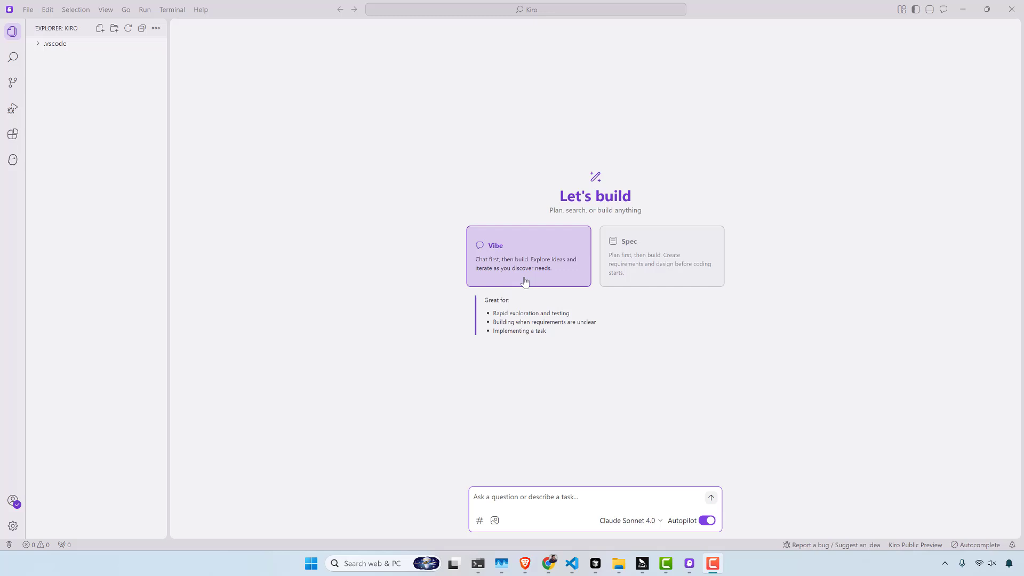
pyautogui.moveTo(333, 292)
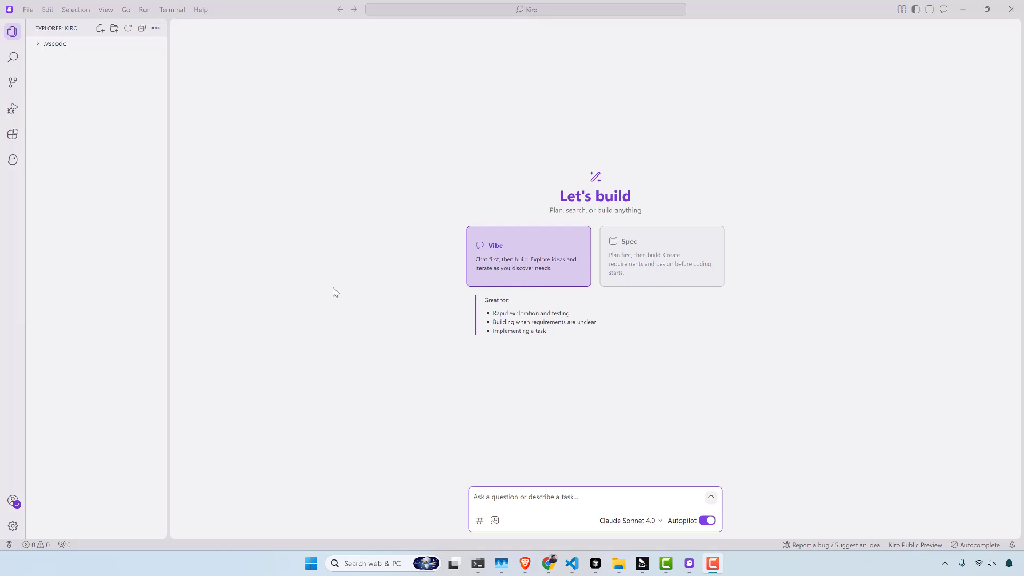
pyautogui.moveTo(514, 523)
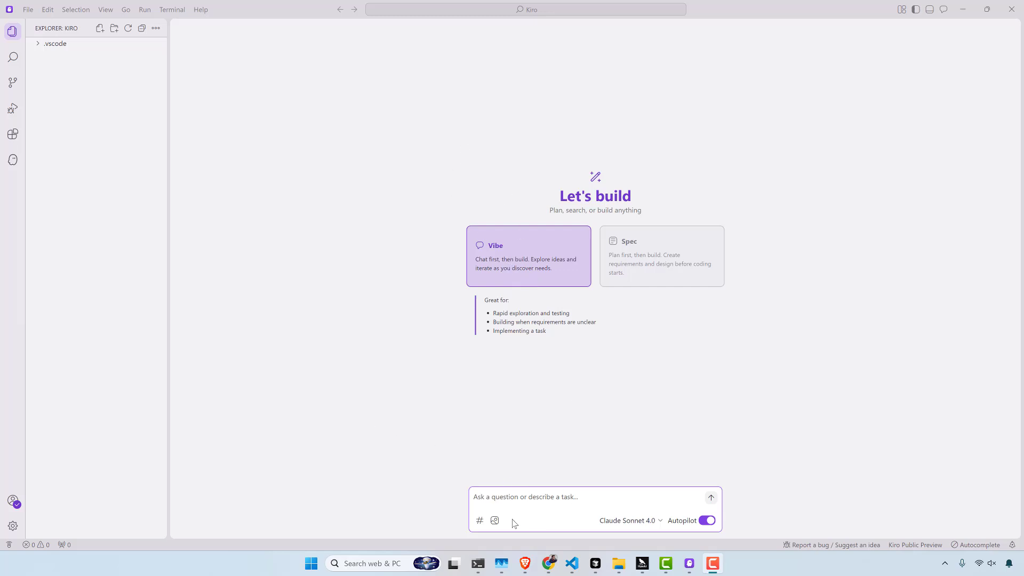
pyautogui.click(628, 521)
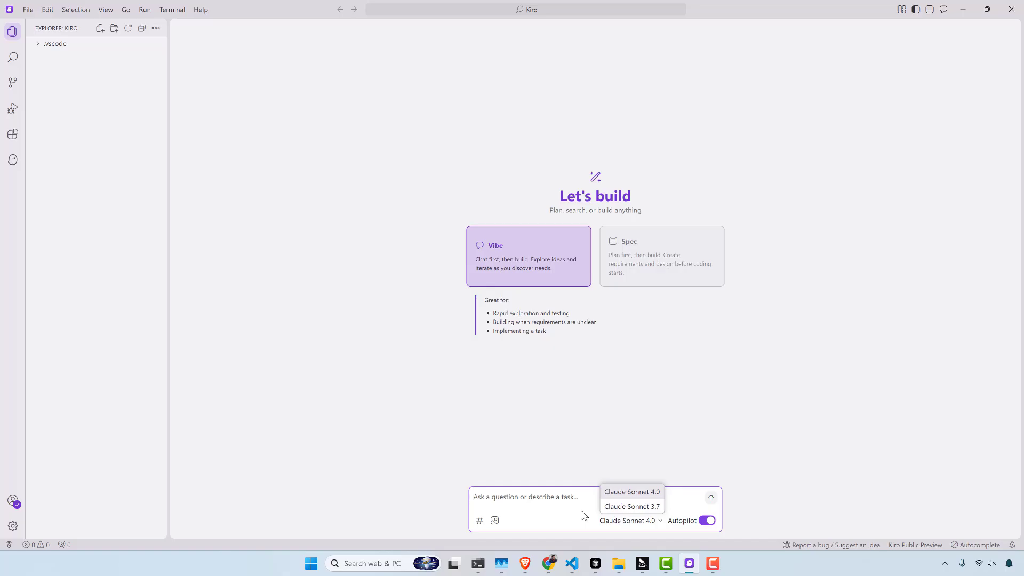
pyautogui.moveTo(606, 375)
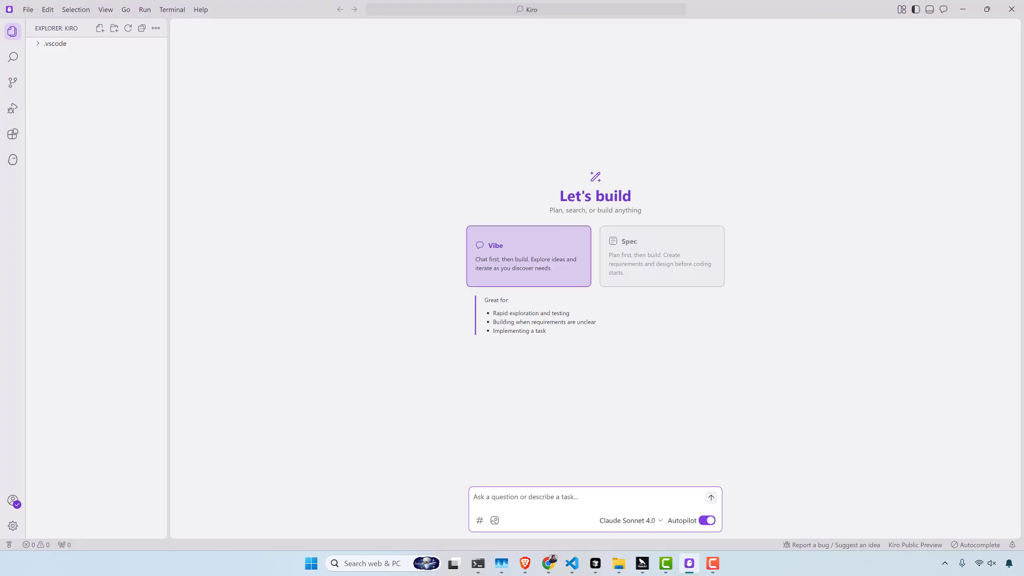
# Switch the chat to Spec mode and enter the Basic To-Do Backend spec prompt.
pyautogui.click(660, 255)
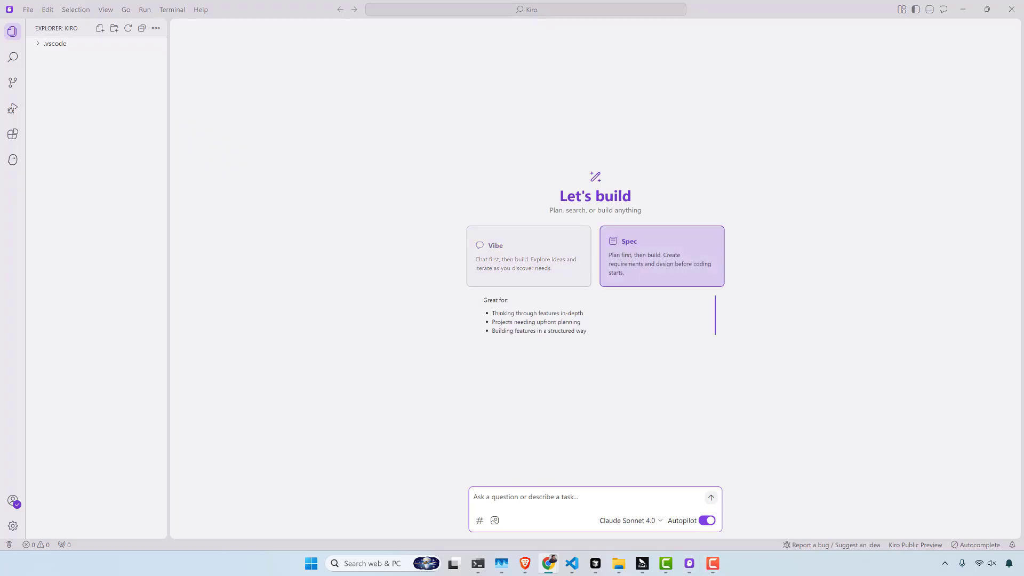
pyautogui.moveTo(555, 374)
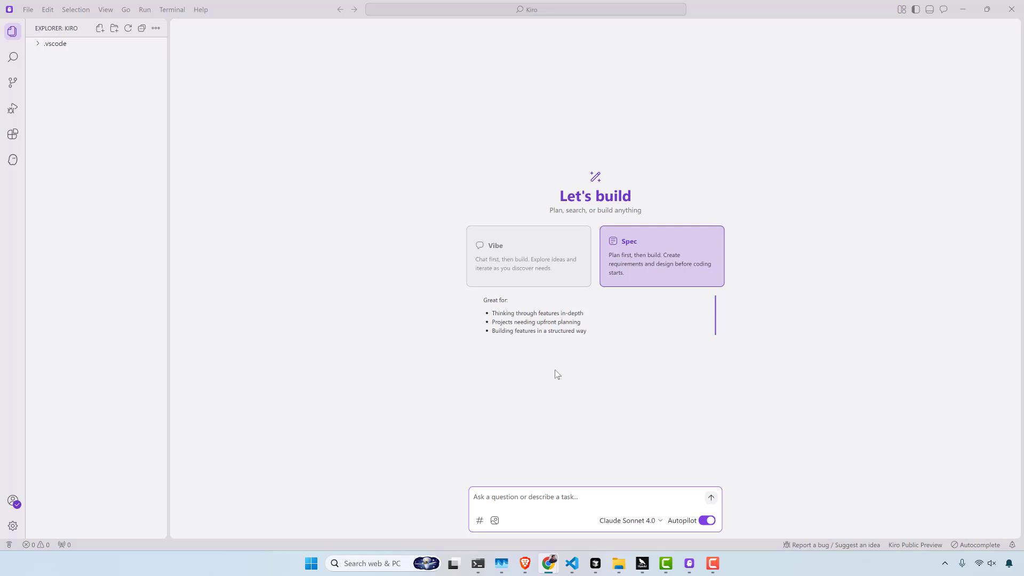
pyautogui.moveTo(511, 489)
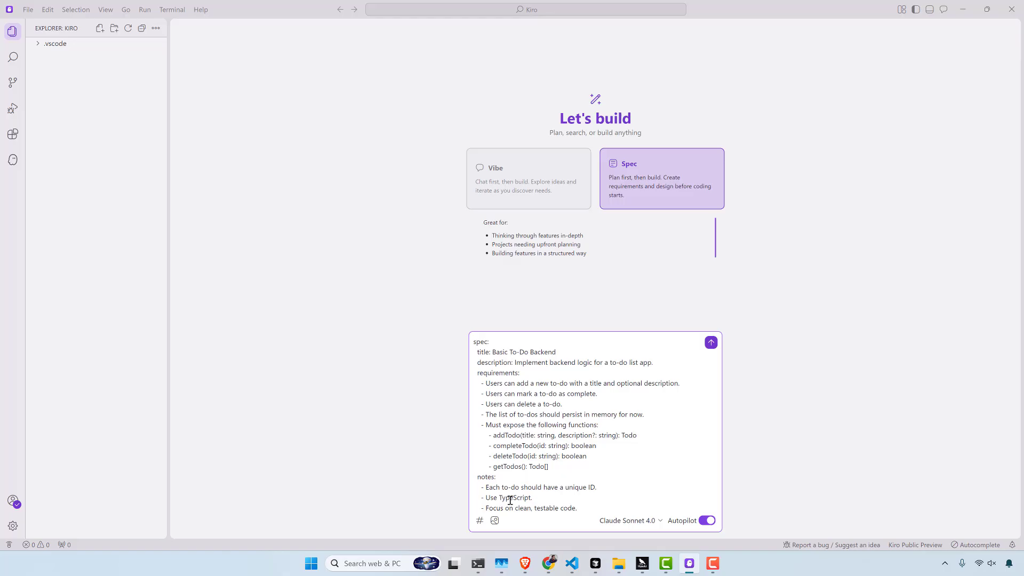
pyautogui.moveTo(400, 502)
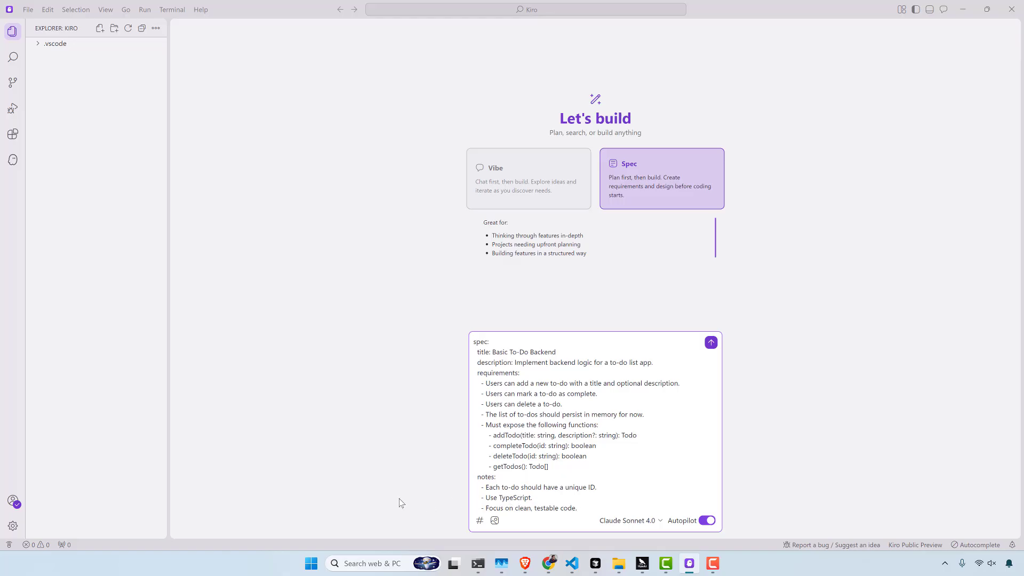
pyautogui.moveTo(590, 447)
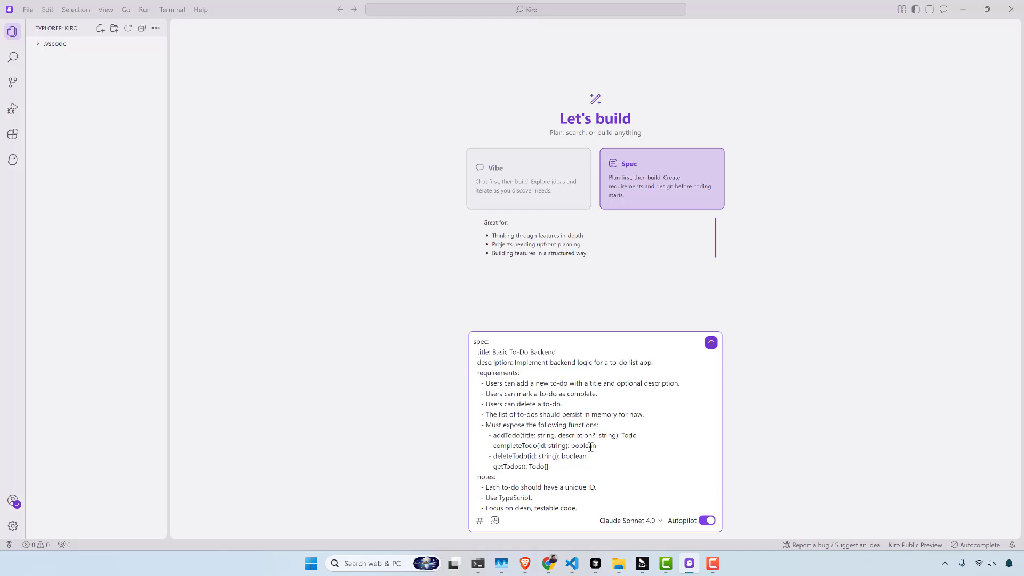
pyautogui.click(575, 507)
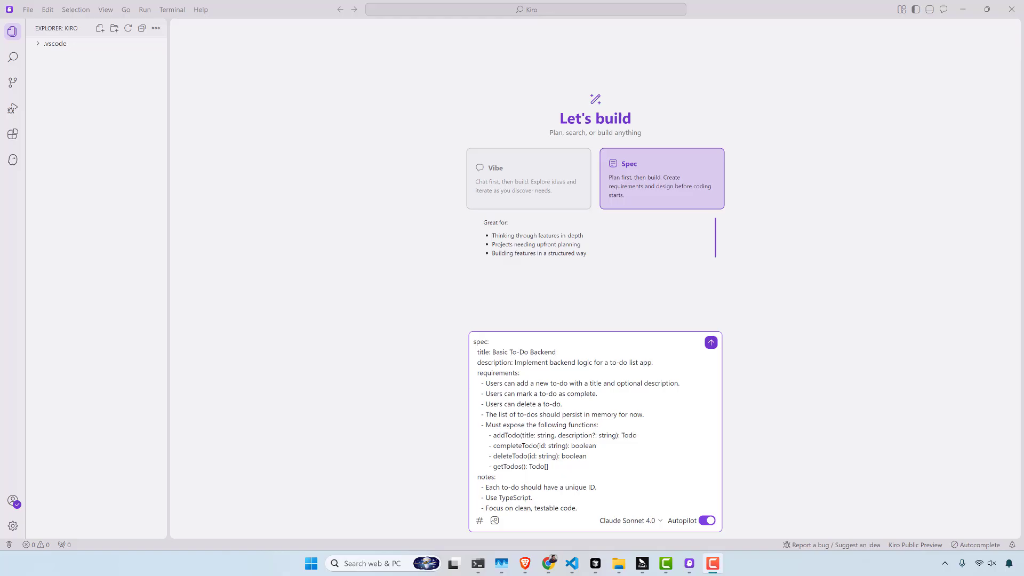
pyautogui.moveTo(927, 254)
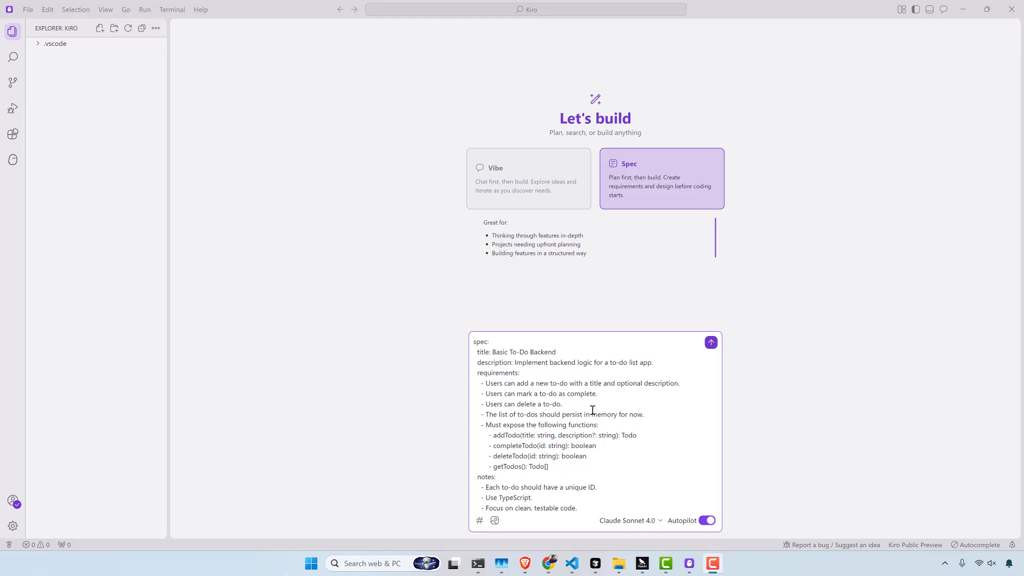
# Submit the To-Do Backend spec prompt so Kiro writes requirements.md.
pyautogui.click(711, 343)
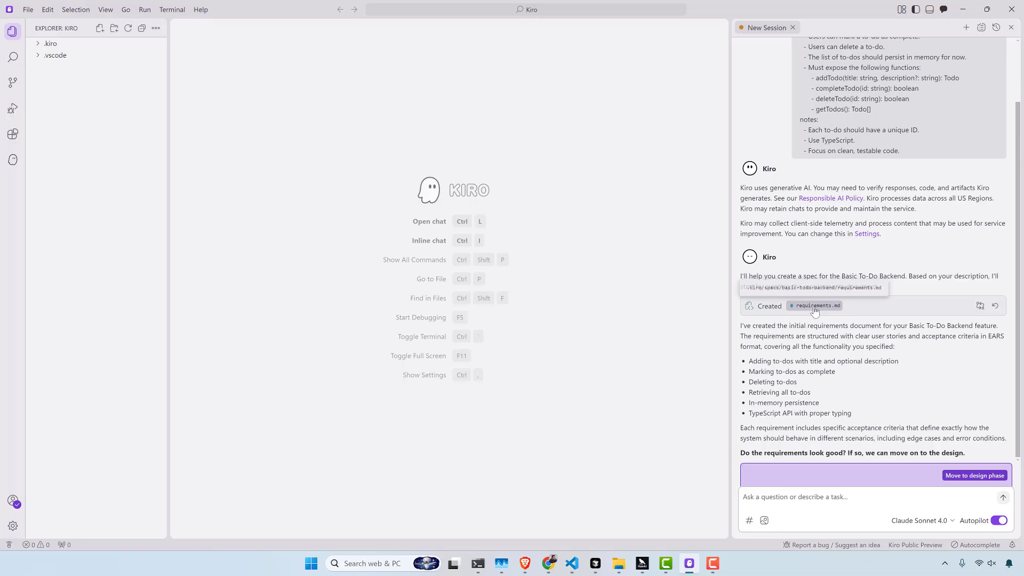
# Open requirements.md and scroll through its six requirements.
pyautogui.click(815, 305)
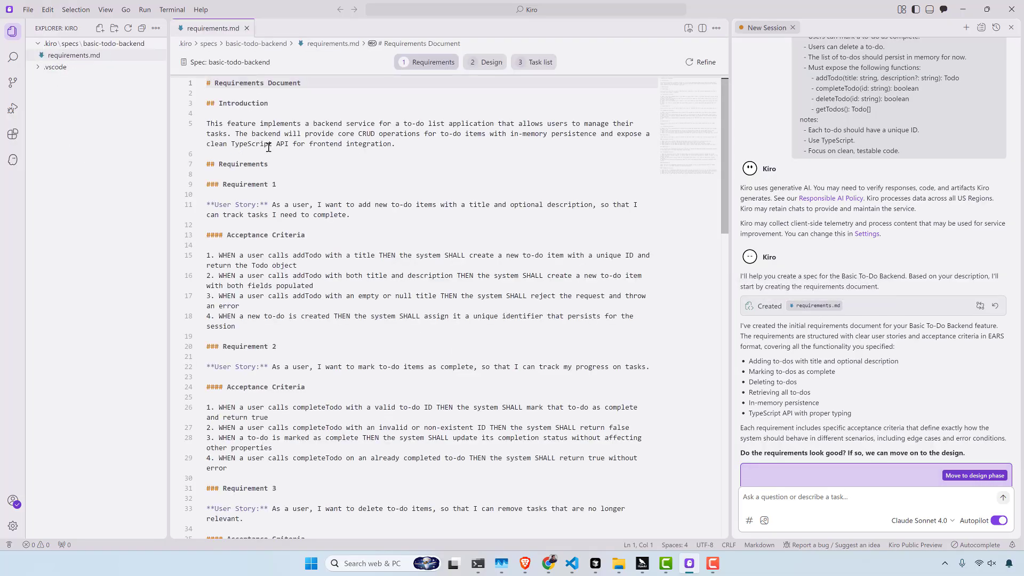
pyautogui.scroll(-3)
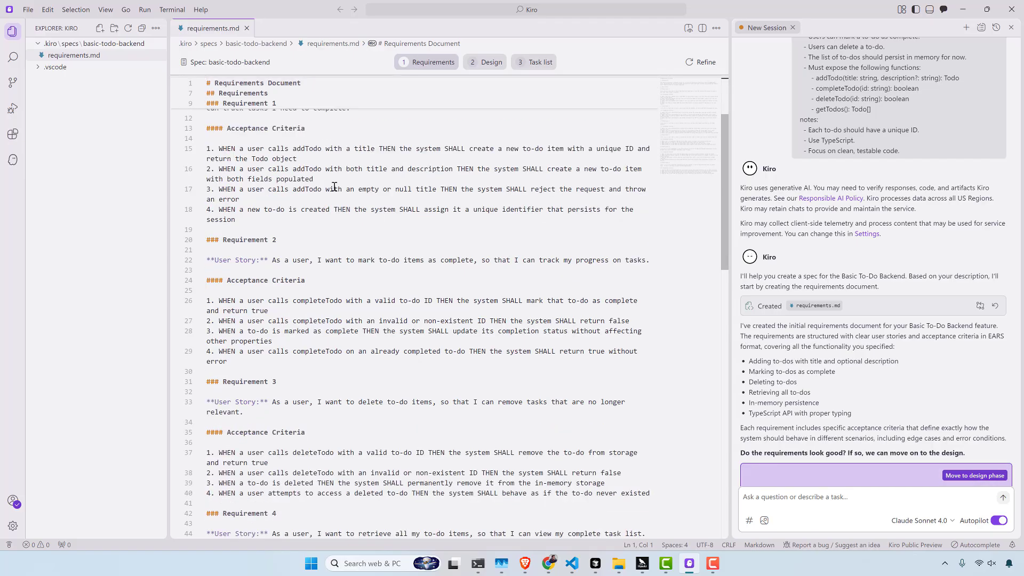
pyautogui.scroll(-3)
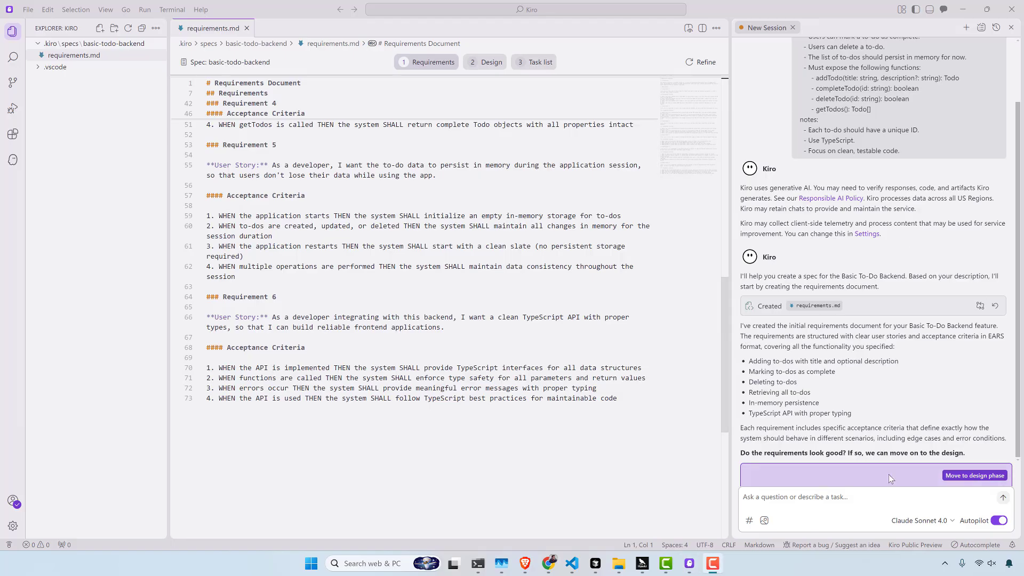
# Approve the requirements and scroll through the generated design.md.
pyautogui.click(974, 474)
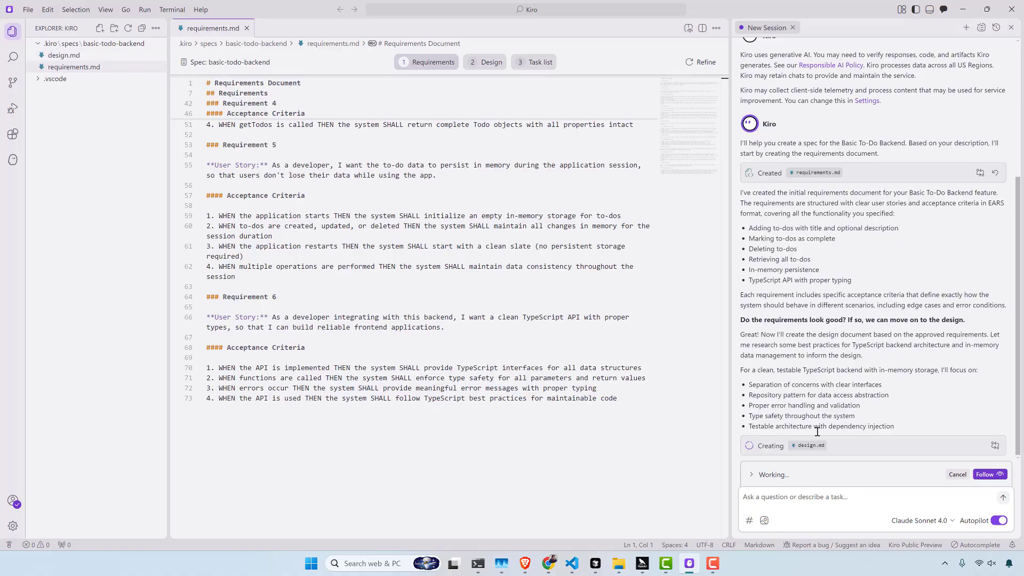
pyautogui.moveTo(809, 445)
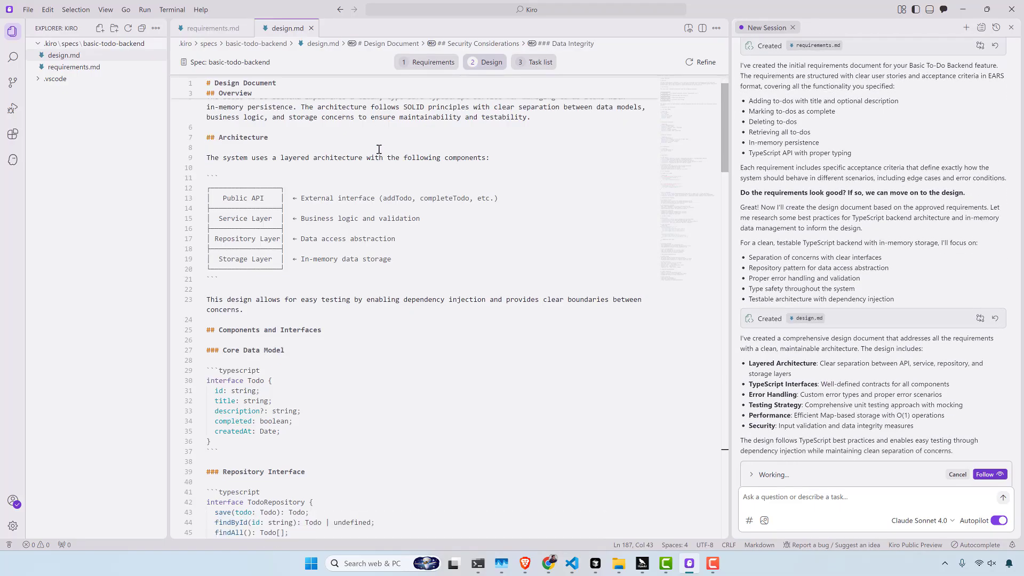
pyautogui.scroll(-3)
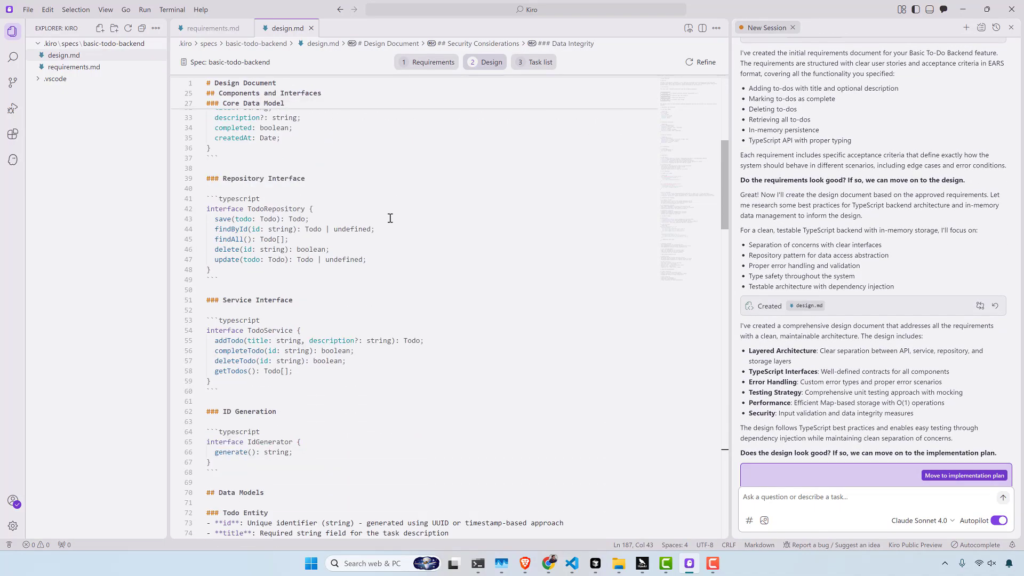
pyautogui.scroll(-3)
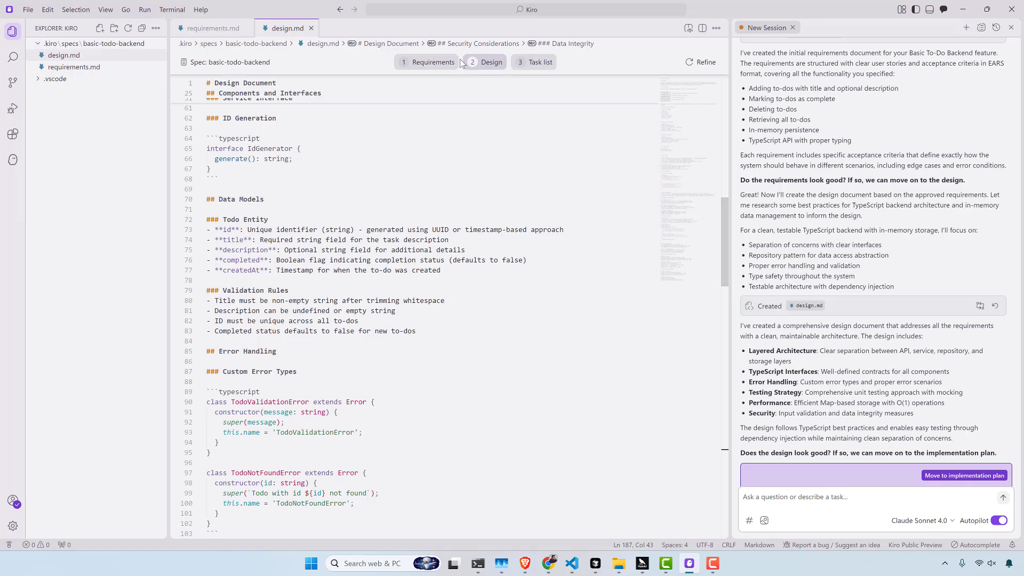
# Ask Kiro to 'make this better' for the design document.
pyautogui.click(965, 475)
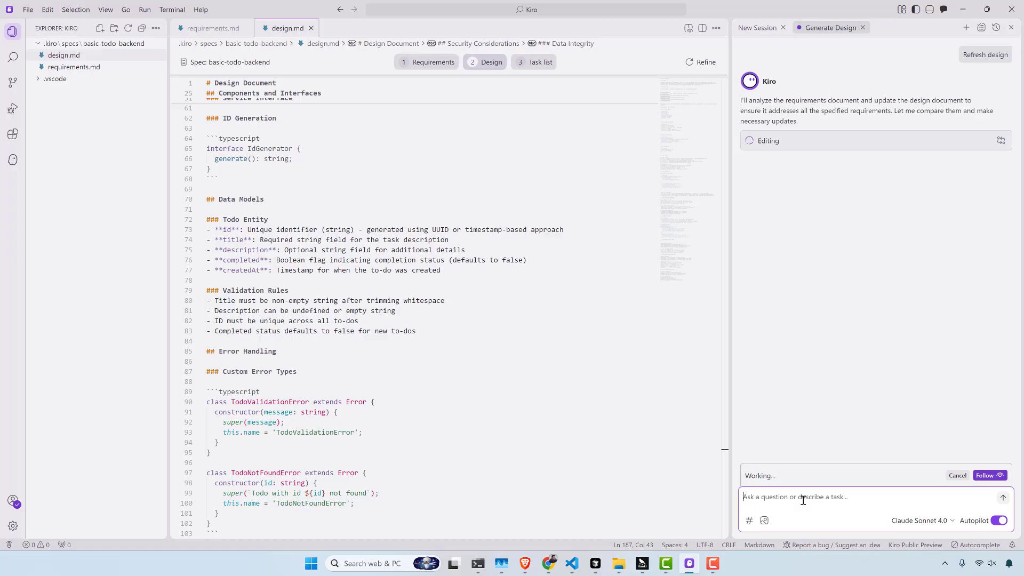
pyautogui.write('make this better')
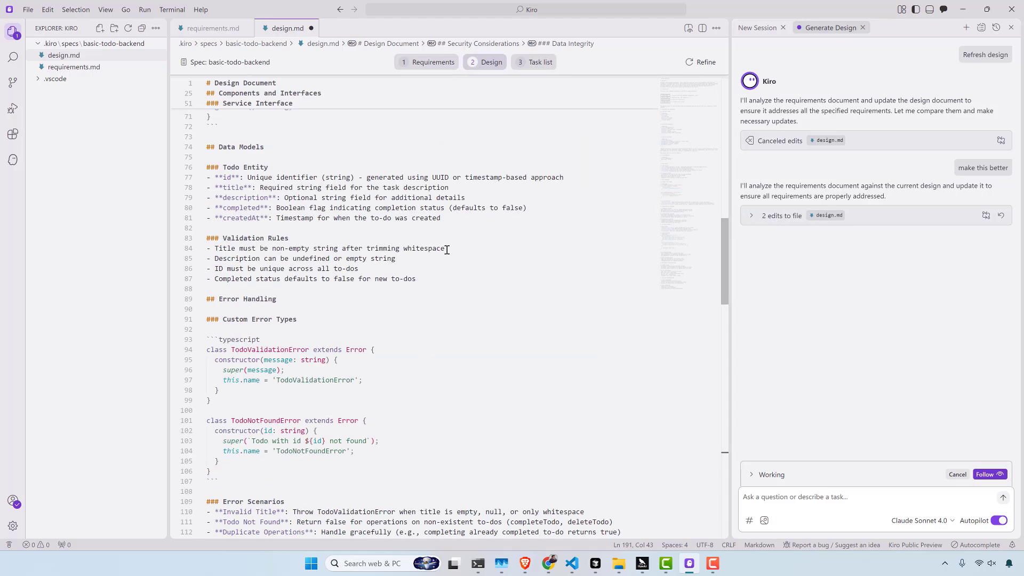
pyautogui.scroll(-3)
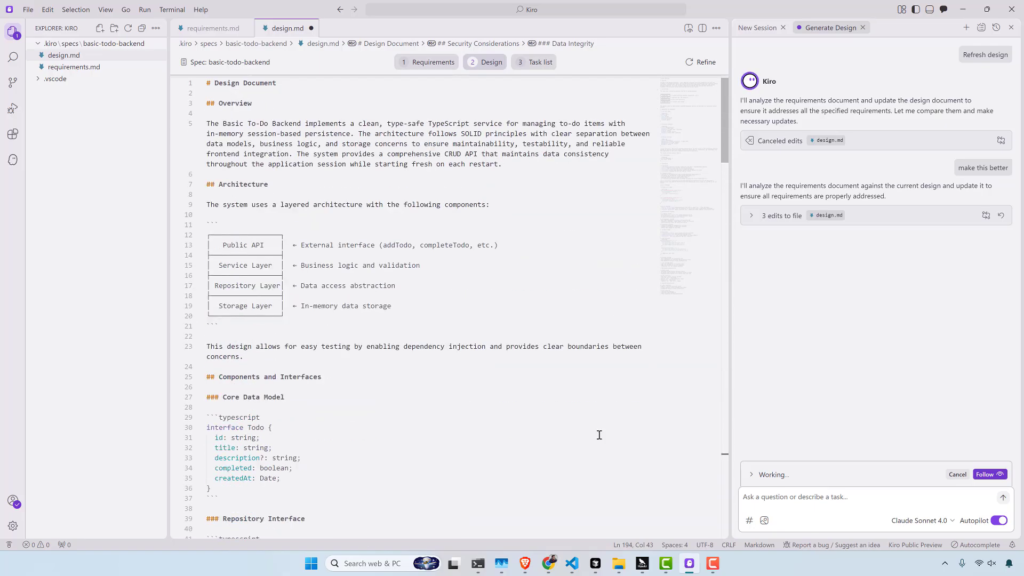
# Expand and collapse the design edits list, then scroll through the revised design.
pyautogui.click(751, 216)
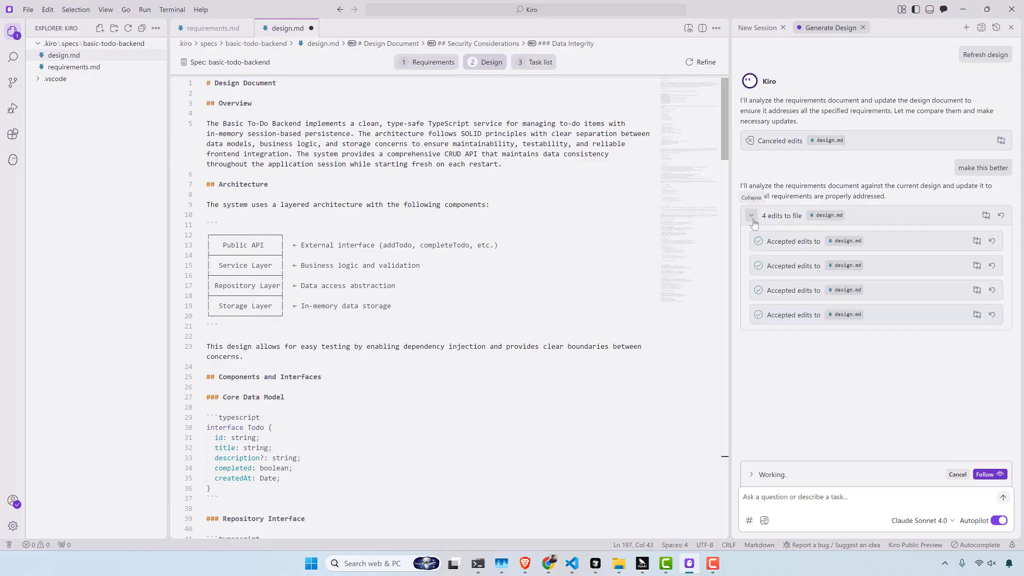
pyautogui.click(751, 215)
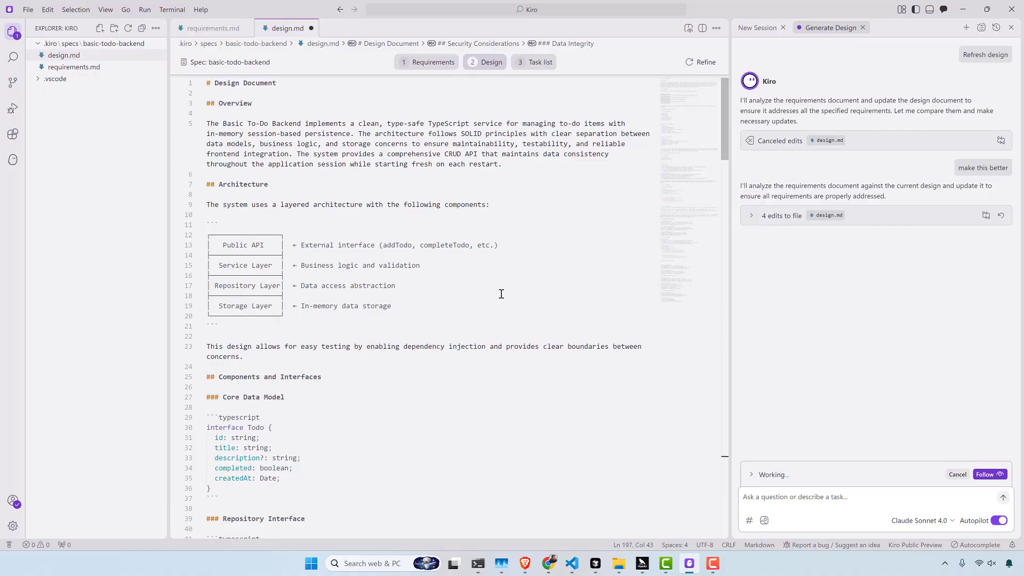
pyautogui.scroll(-3)
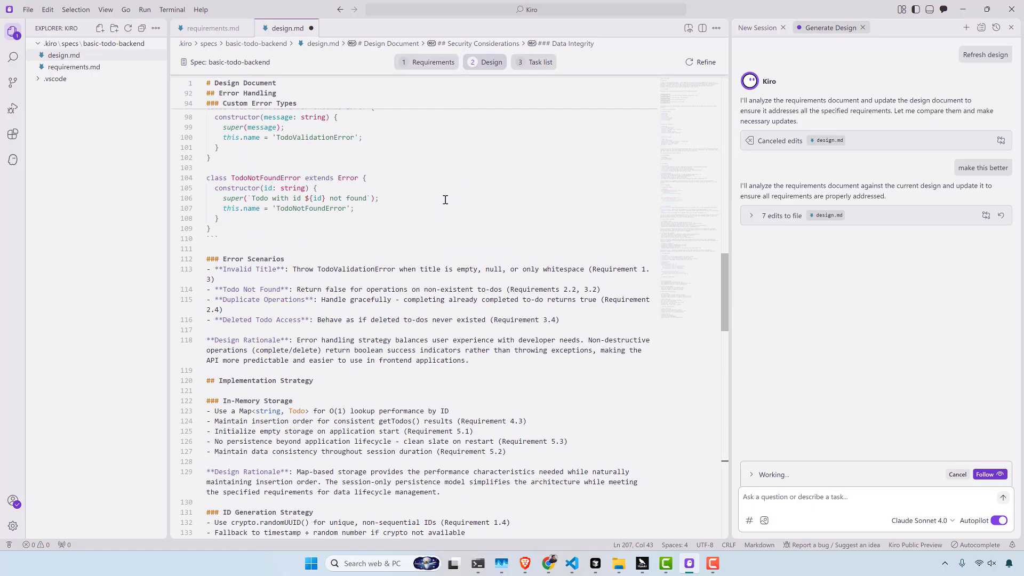
pyautogui.scroll(-3)
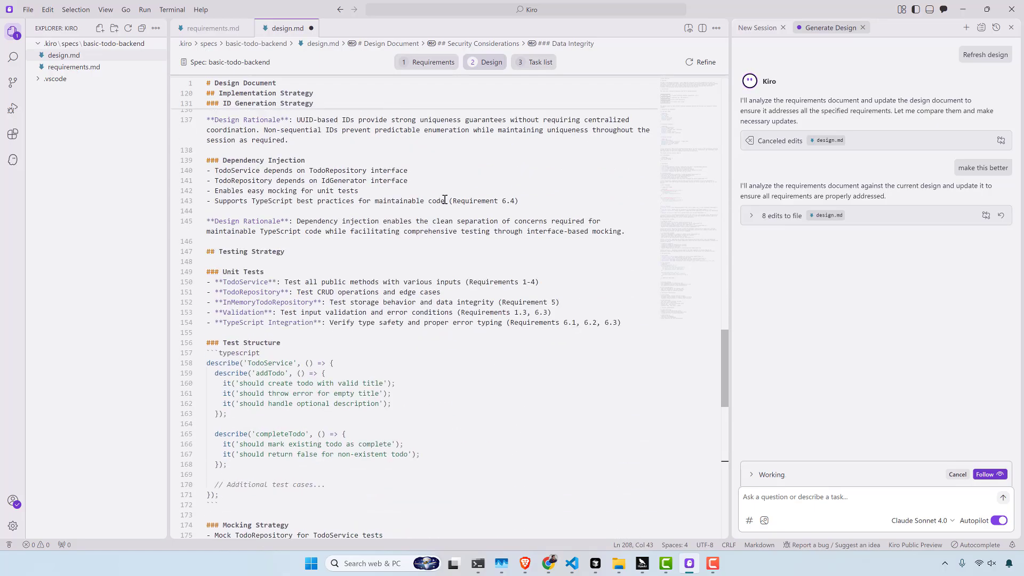
pyautogui.scroll(-3)
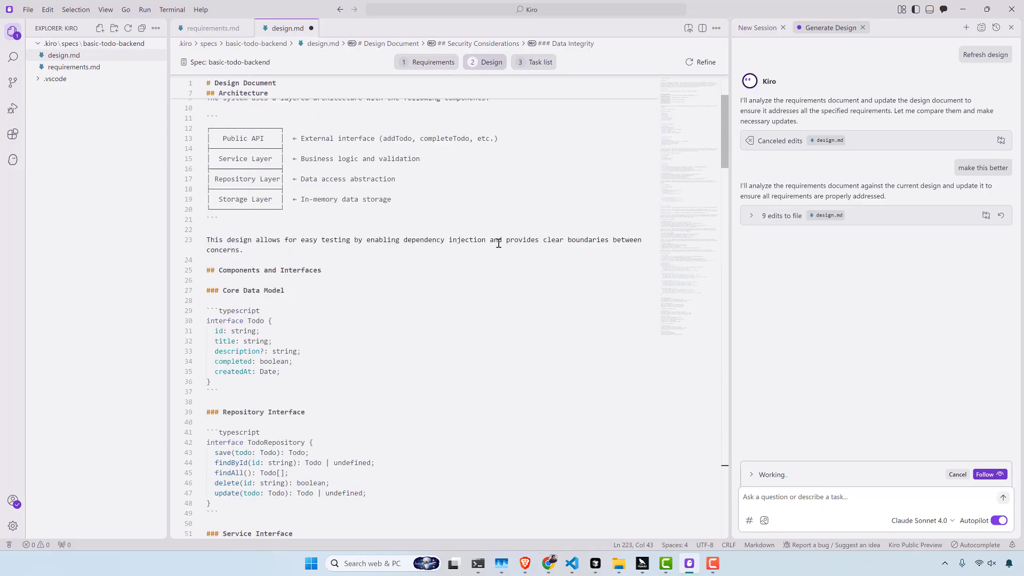
pyautogui.scroll(-3)
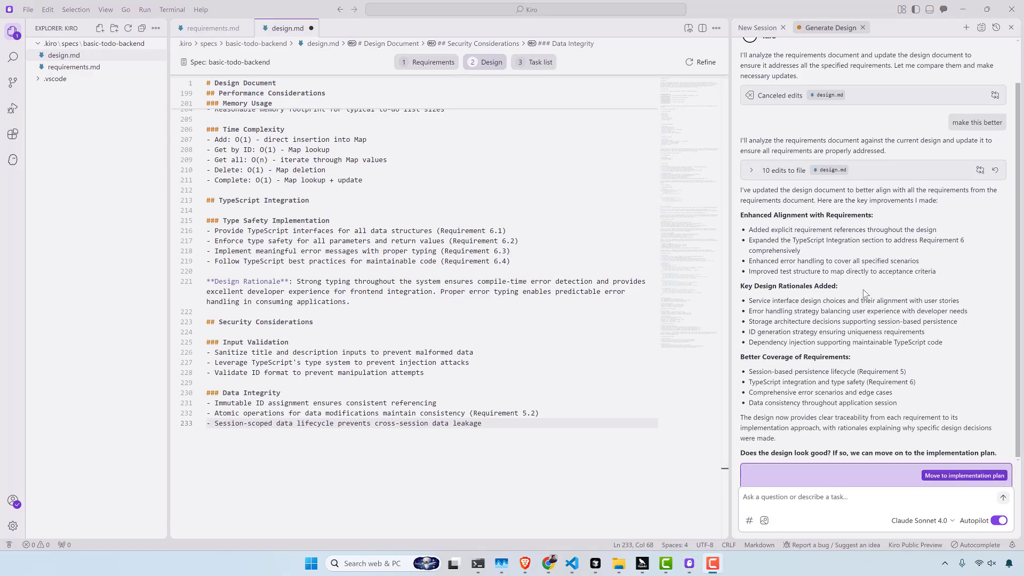
# Approve the design so Kiro generates tasks.md with 7 phases and 15 tasks.
pyautogui.click(963, 475)
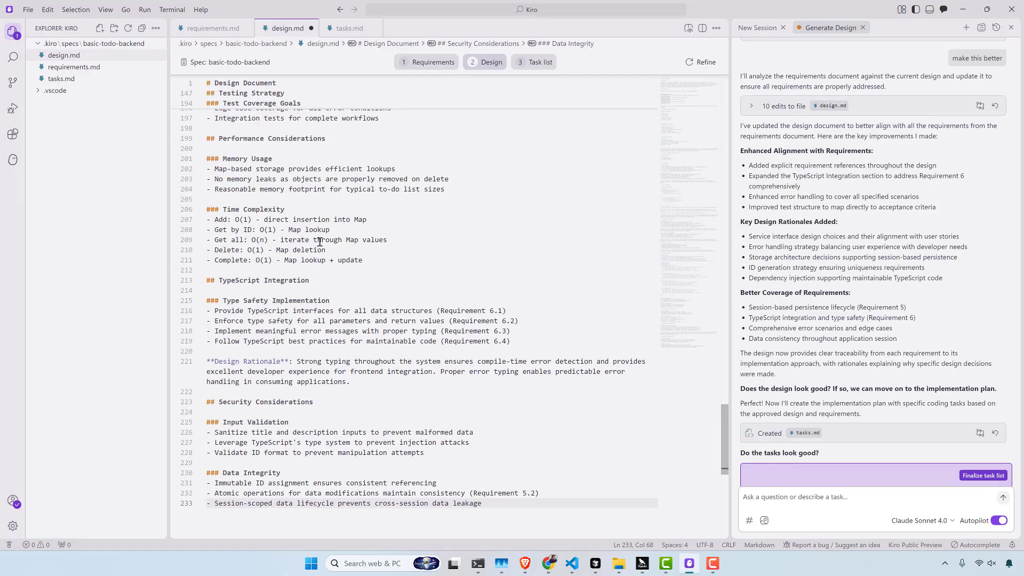
pyautogui.moveTo(209, 219); pyautogui.dragTo(363, 260)
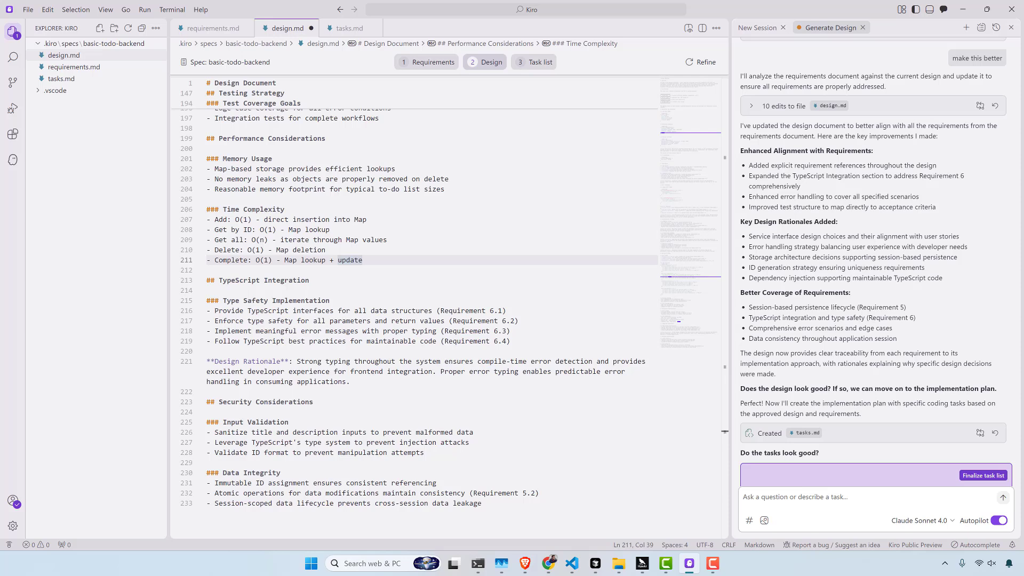
pyautogui.click(982, 474)
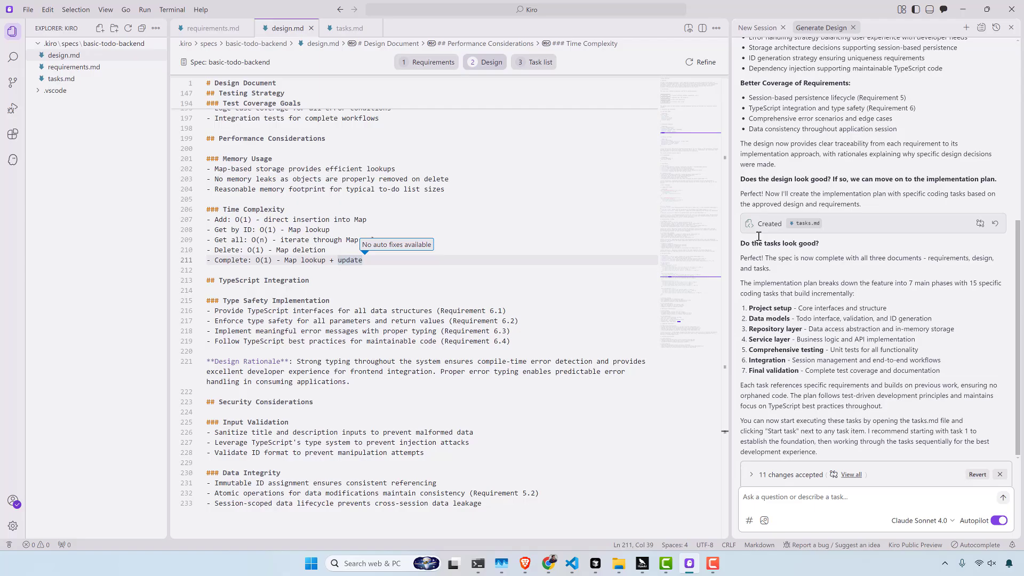
pyautogui.moveTo(829, 314)
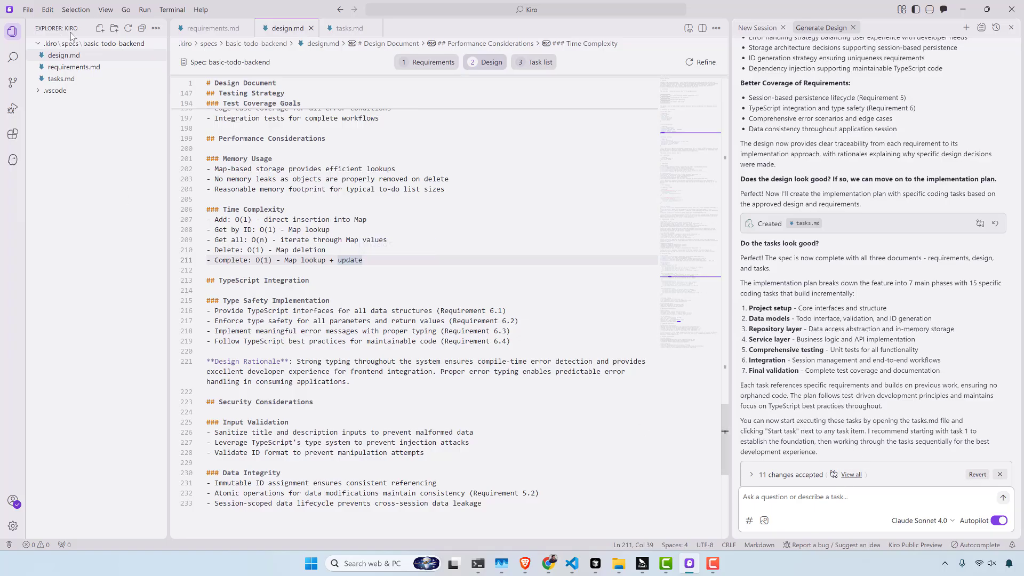
# Send 'now code' so Kiro creates the project structure and core interfaces.
pyautogui.click(833, 497)
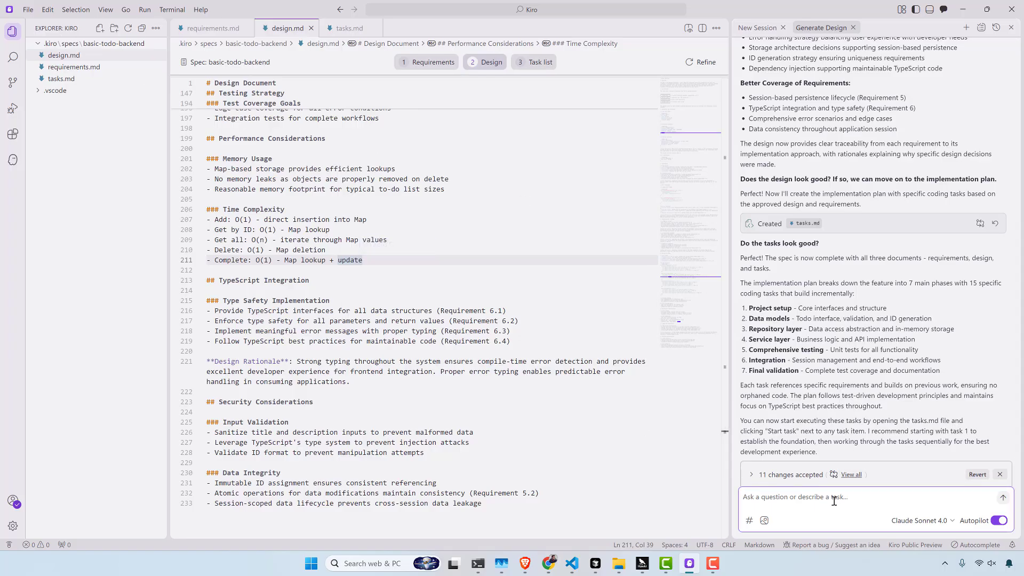
pyautogui.write('now code')
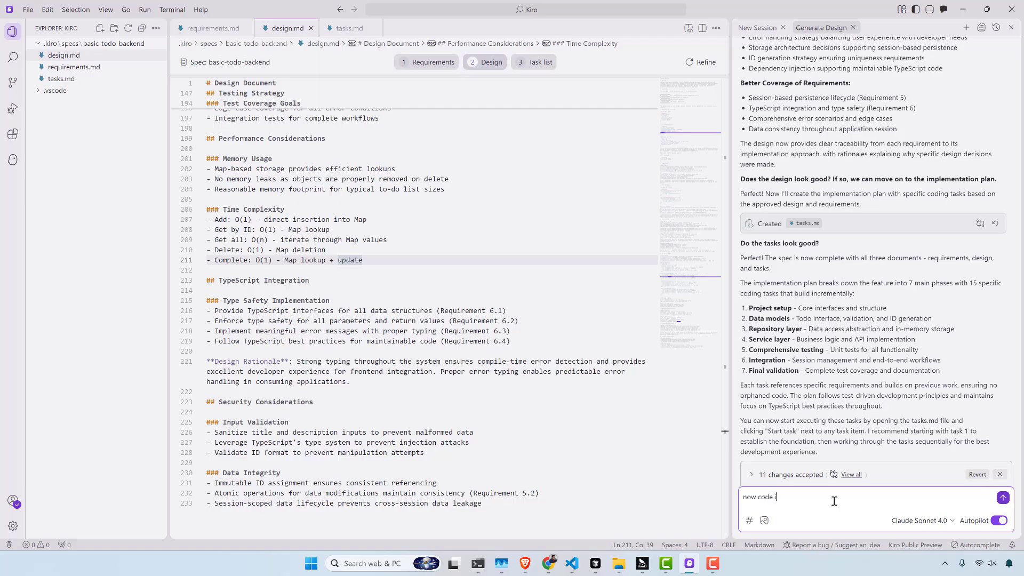
pyautogui.click(1002, 496)
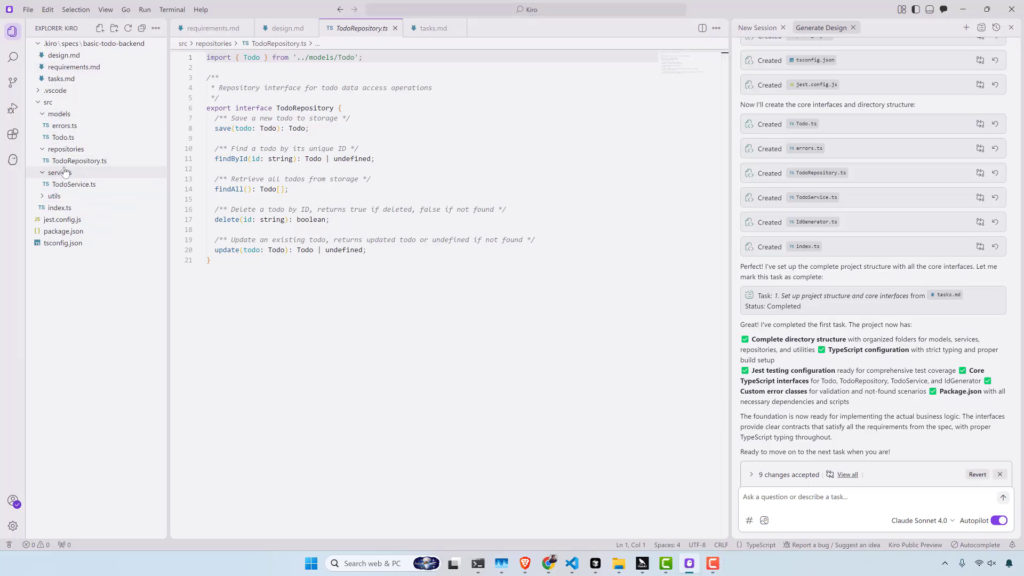
# Open TodoService.ts and type 'now run the app' in the chat.
pyautogui.click(74, 184)
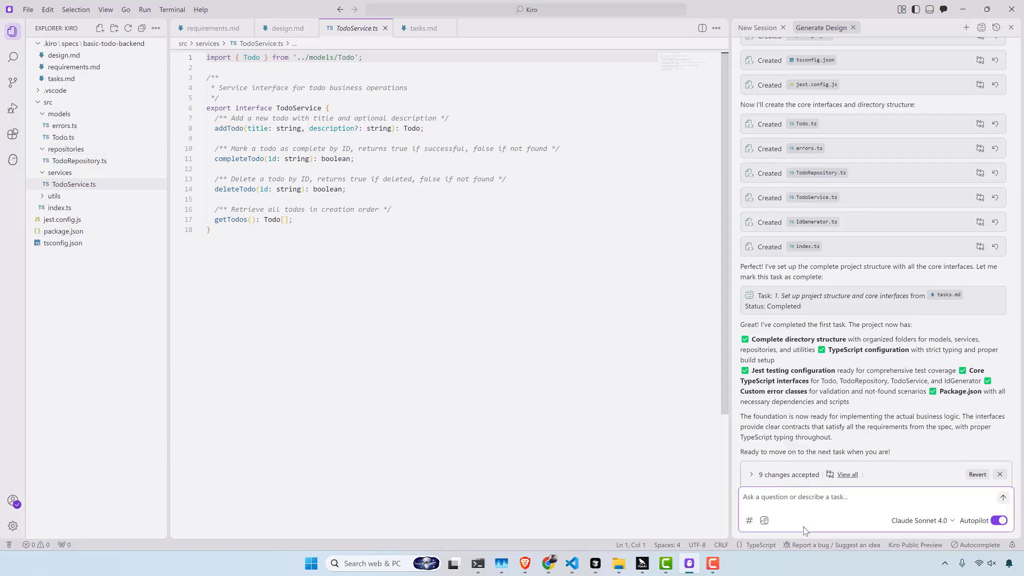
pyautogui.write('now ru')
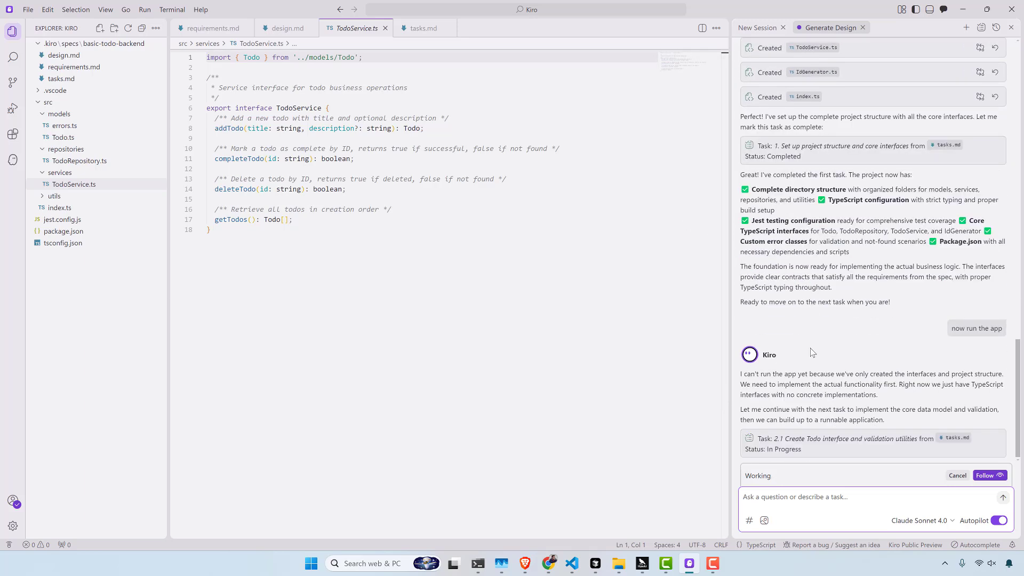
# Scroll the task list while Kiro implements the ID generator, repository and service.
pyautogui.click(814, 496)
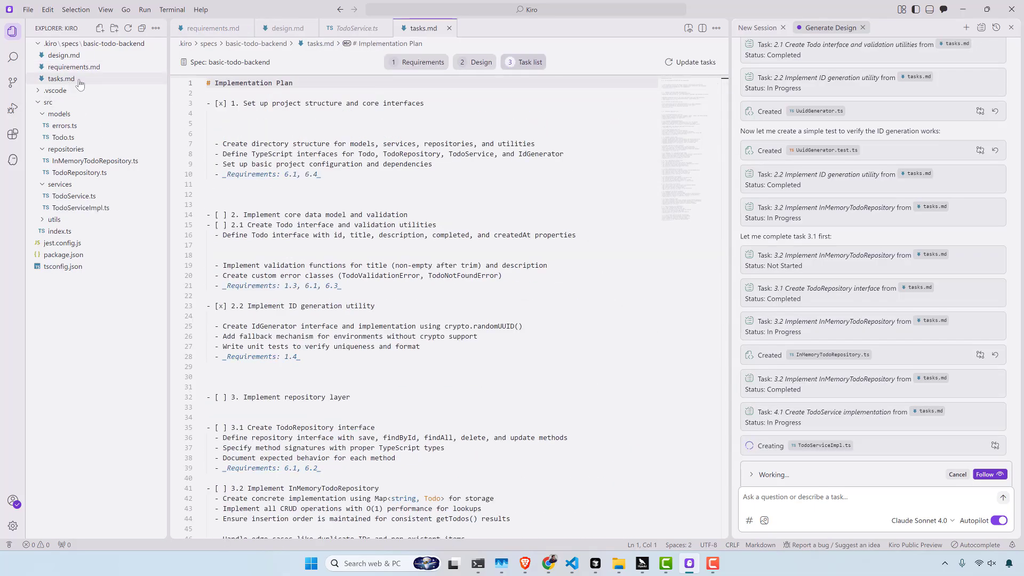
pyautogui.scroll(-3)
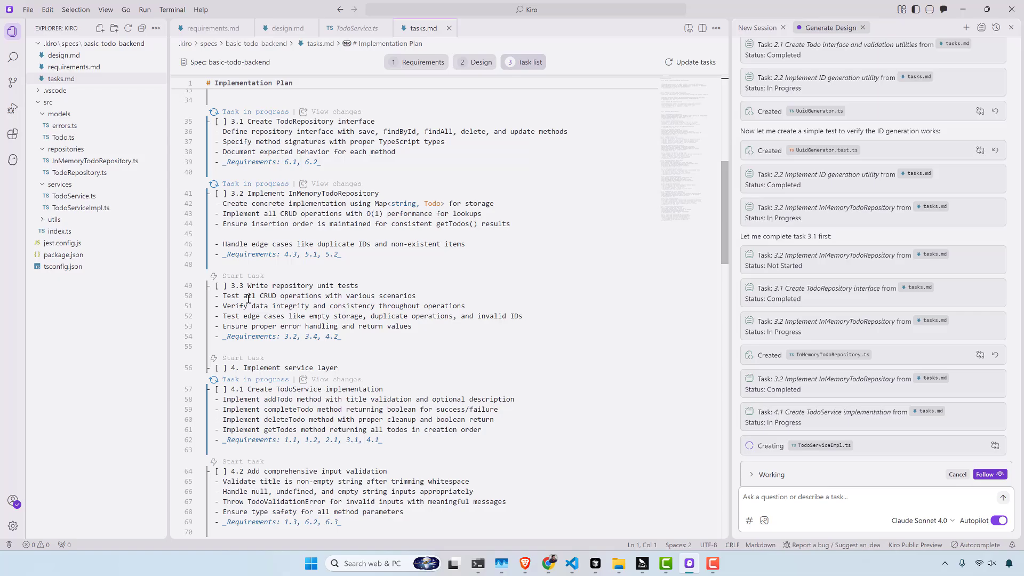
pyautogui.scroll(-3)
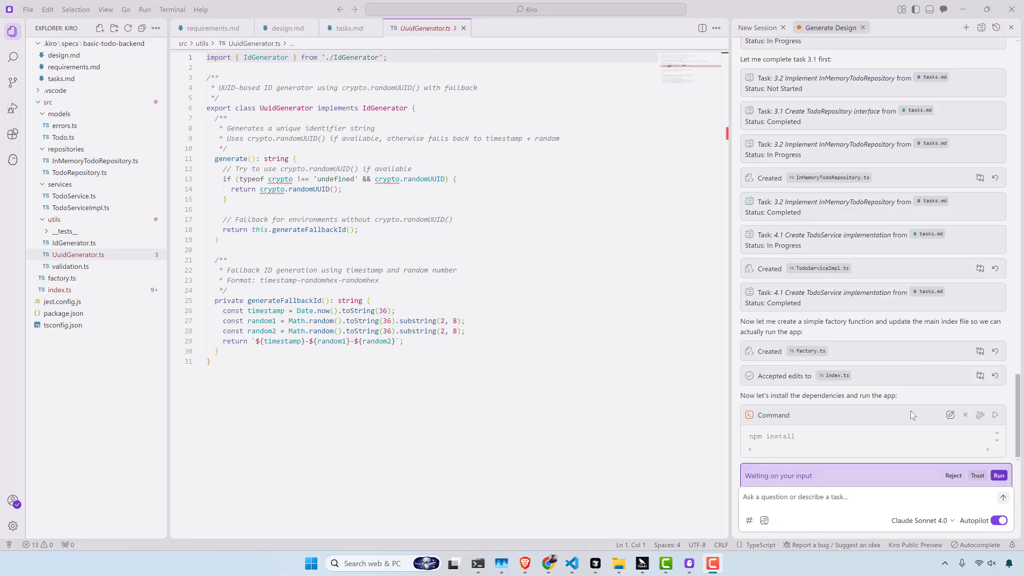
pyautogui.moveTo(979, 416)
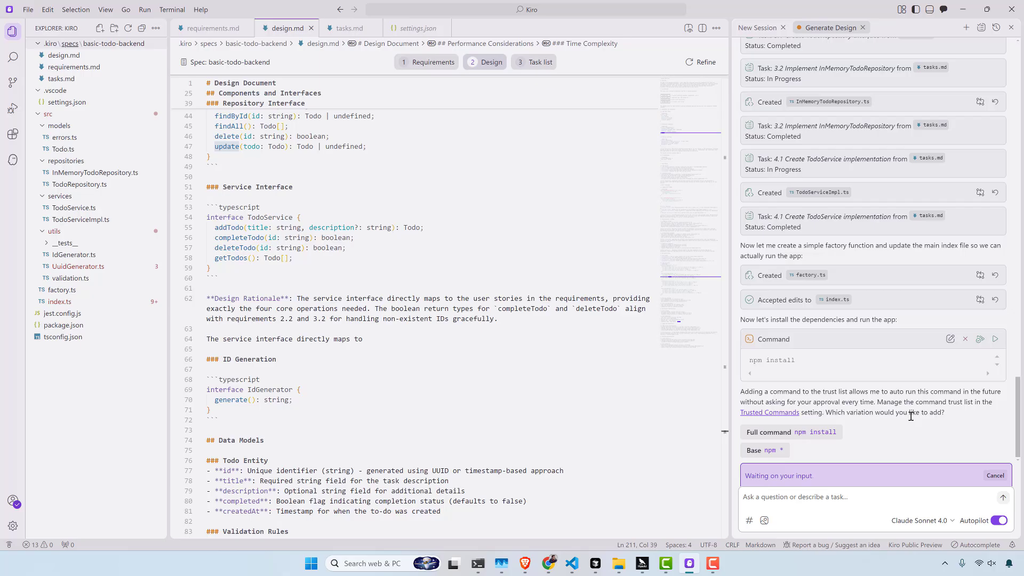
pyautogui.moveTo(837, 395)
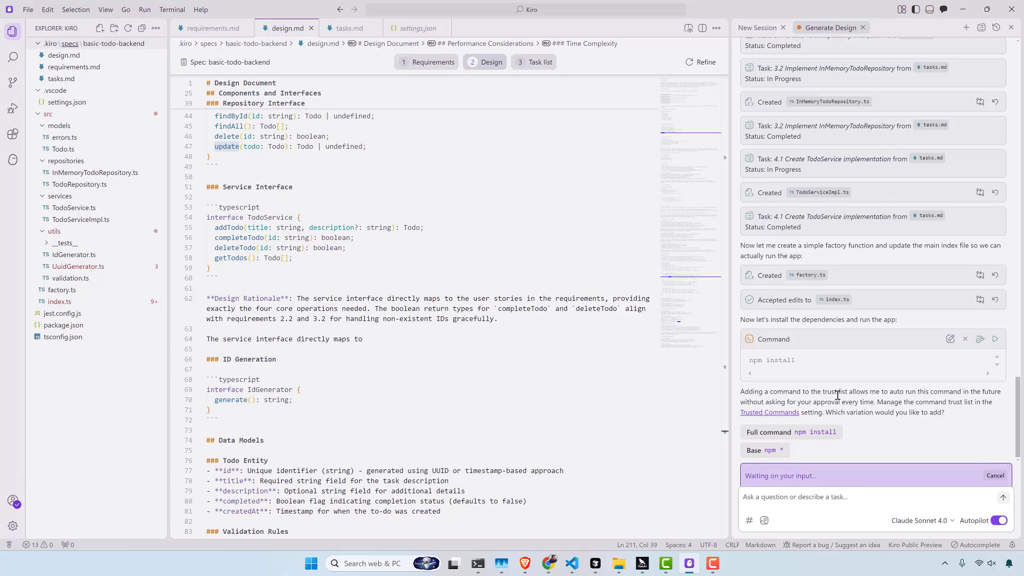
pyautogui.moveTo(809, 373)
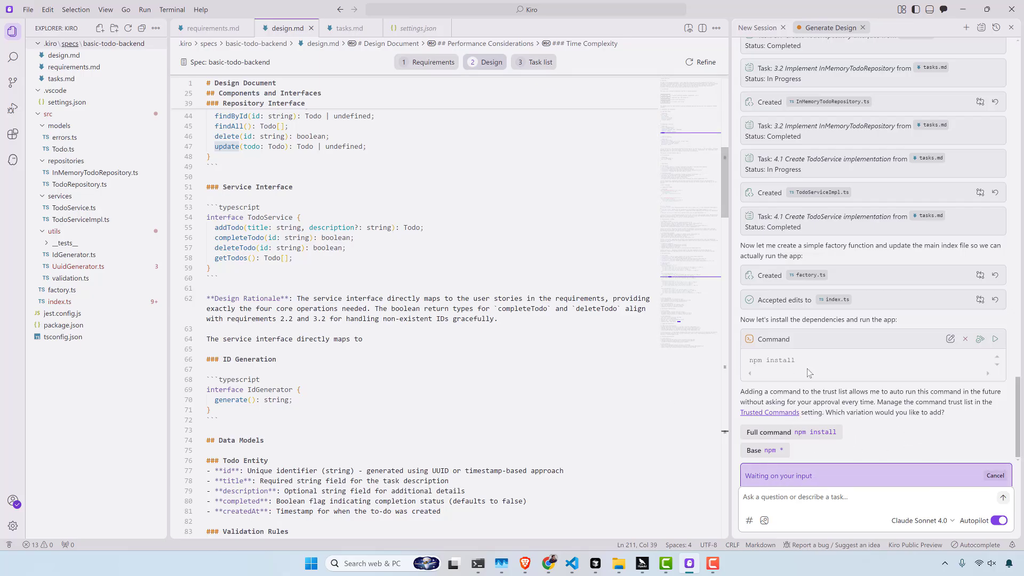
pyautogui.moveTo(768, 423)
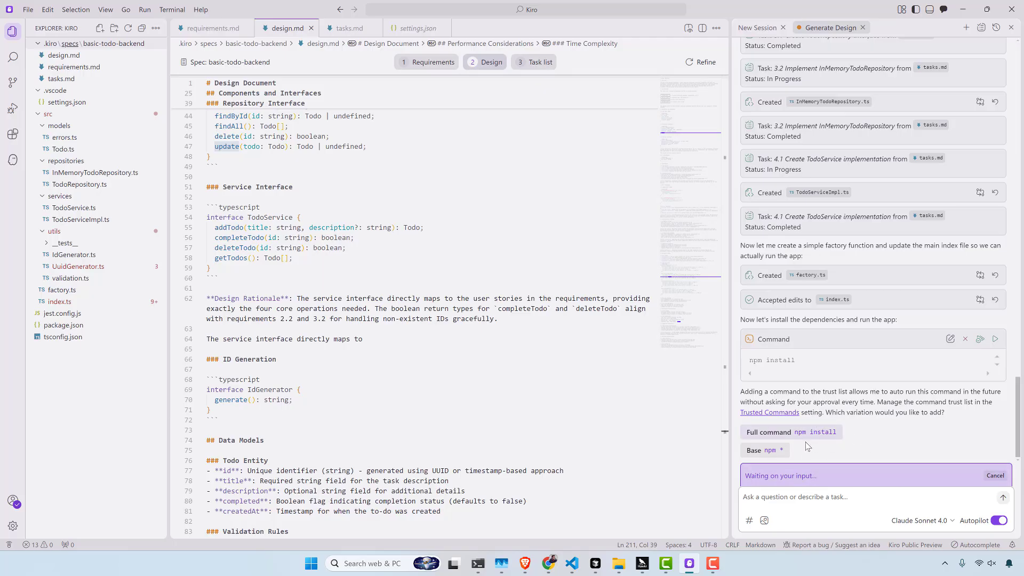
# Always trust the exact 'npm install' command so dependencies install in the terminal.
pyautogui.click(790, 429)
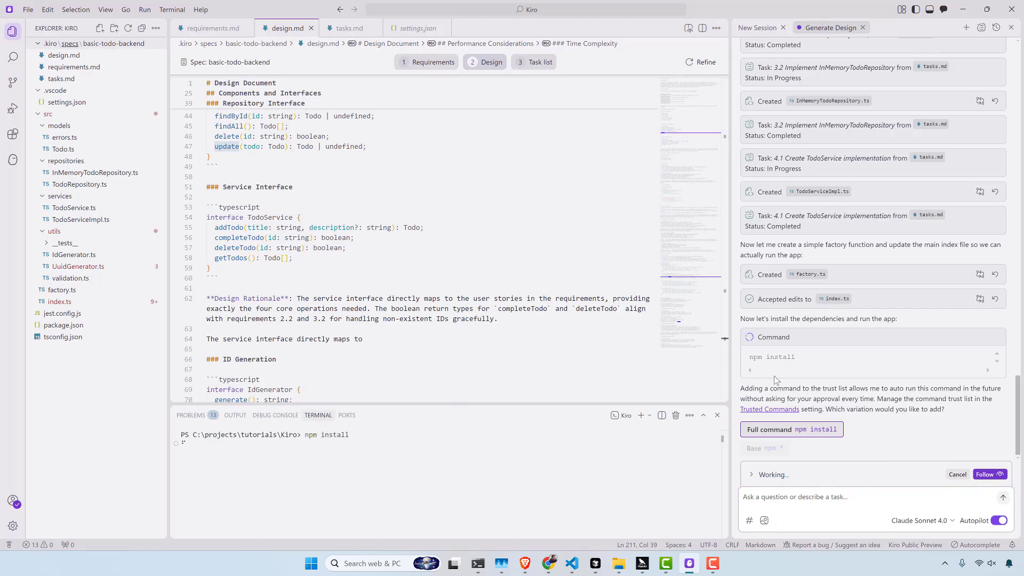
pyautogui.moveTo(873, 332)
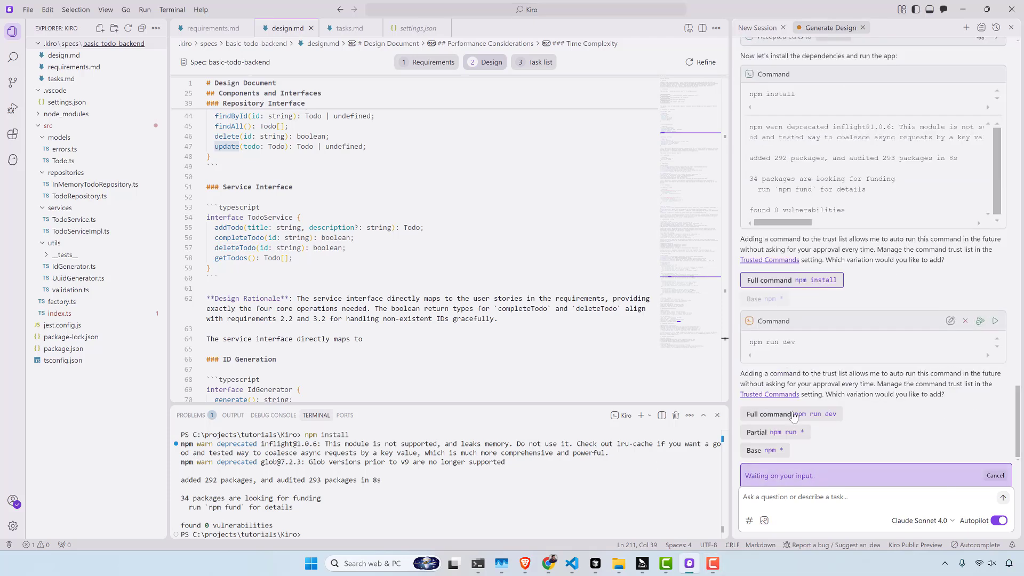
# Trust the full 'npm run dev' command and follow the index.ts fix and rerun.
pyautogui.click(791, 413)
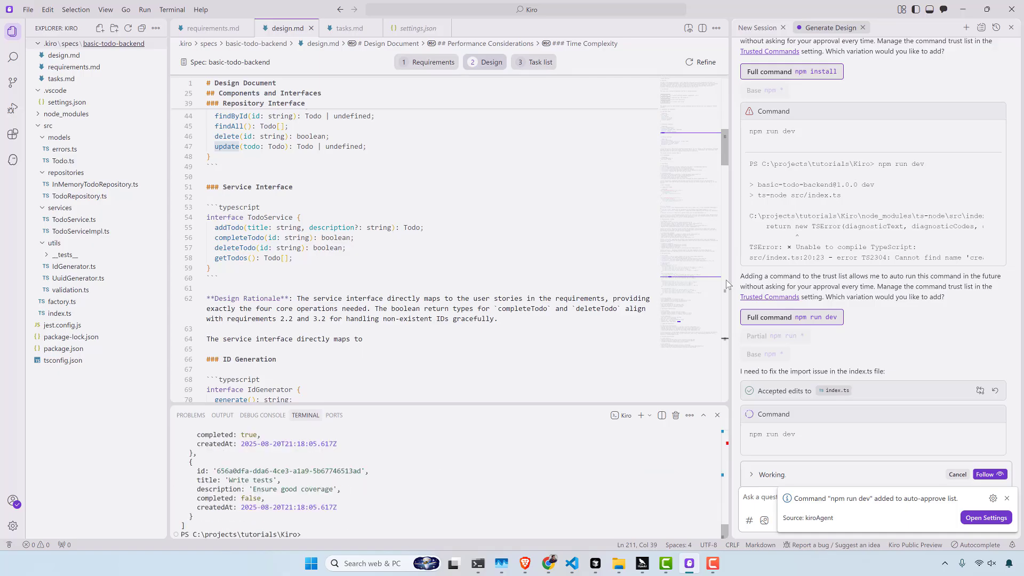
pyautogui.scroll(-3)
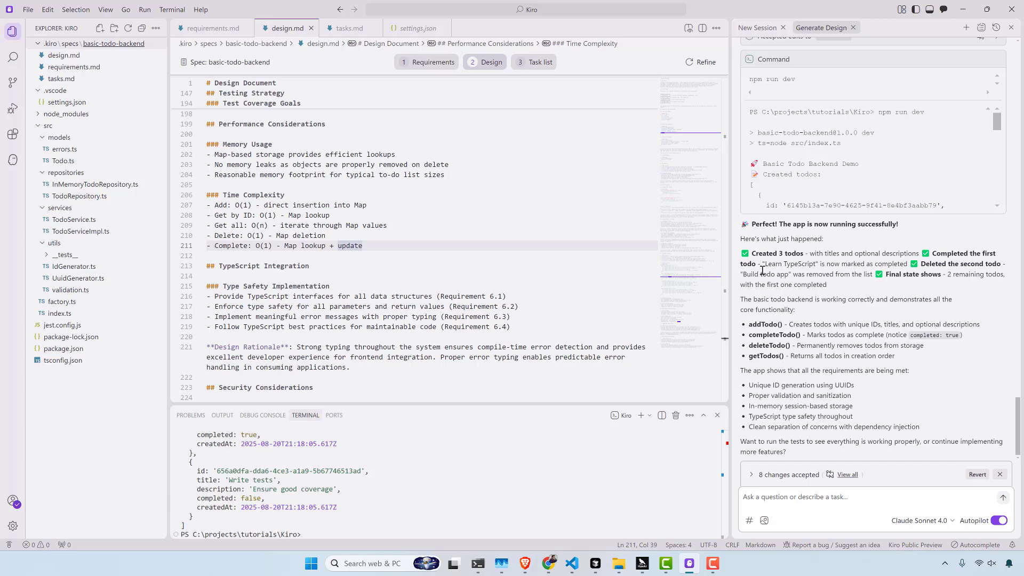
# Ask the Kiro agent to 'run the app' from the chat box.
pyautogui.click(848, 497)
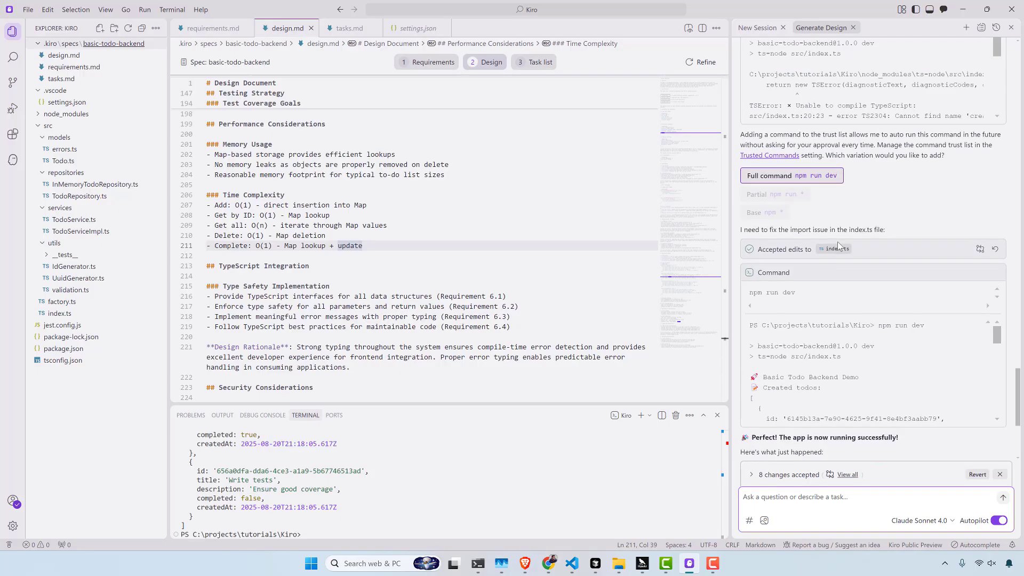
pyautogui.scroll(-3)
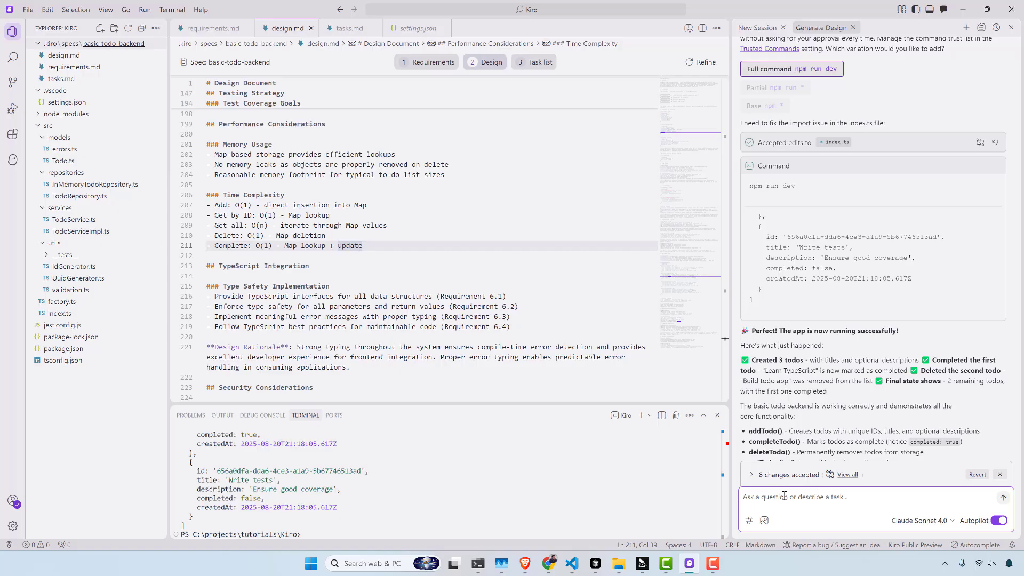
pyautogui.write('run the app')
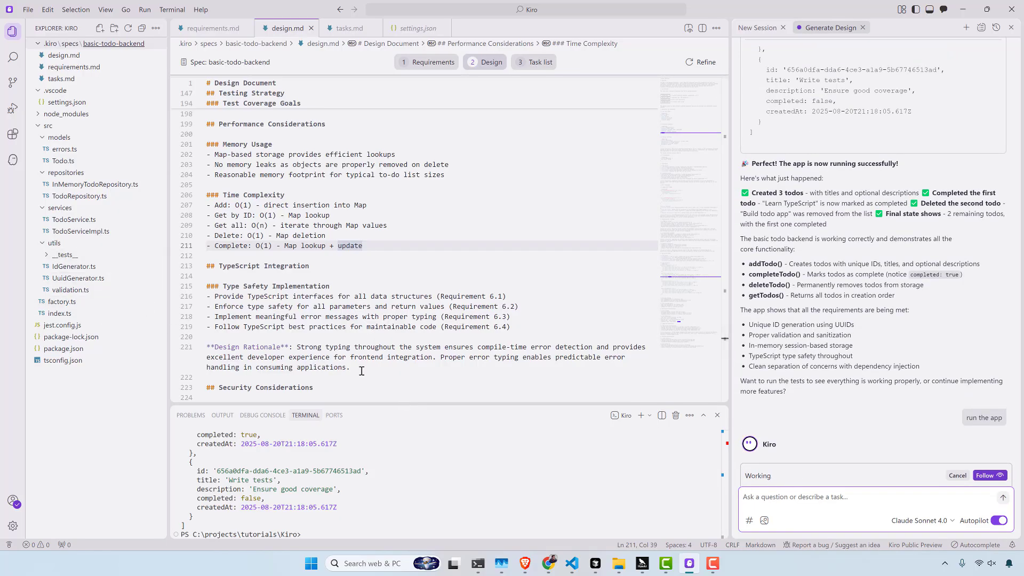
pyautogui.moveTo(390, 440)
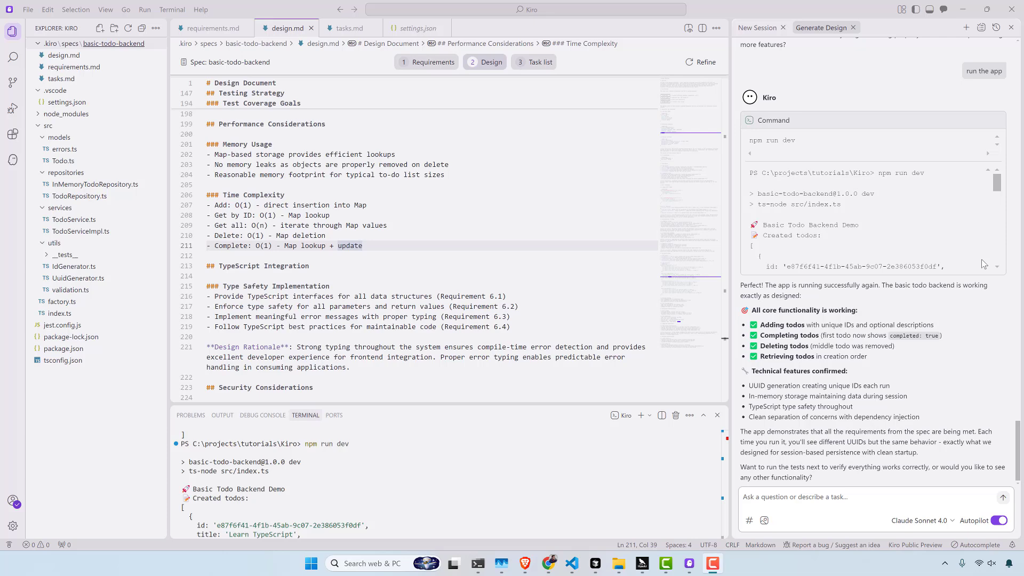
pyautogui.moveTo(424, 127)
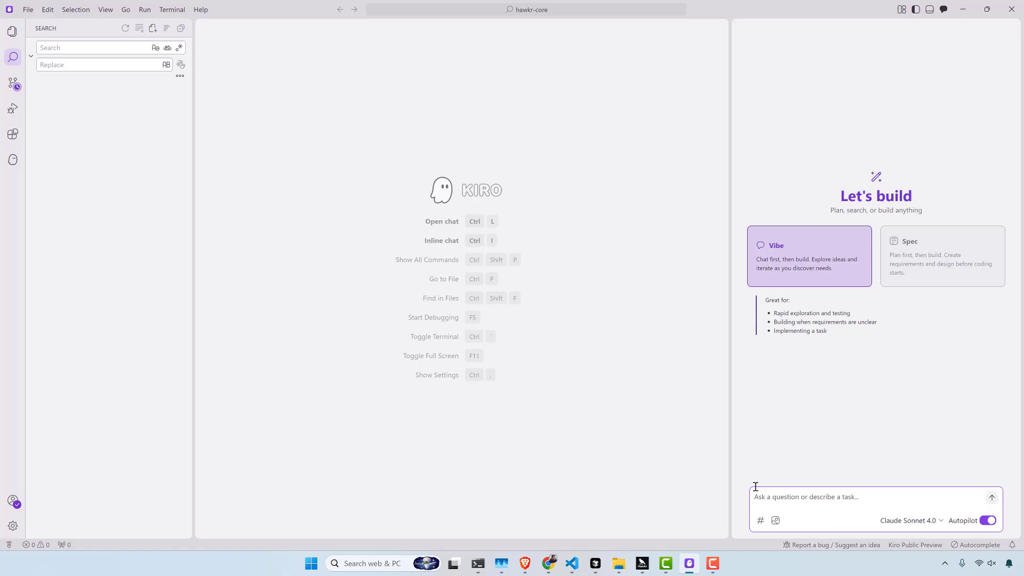
pyautogui.write('what is t')
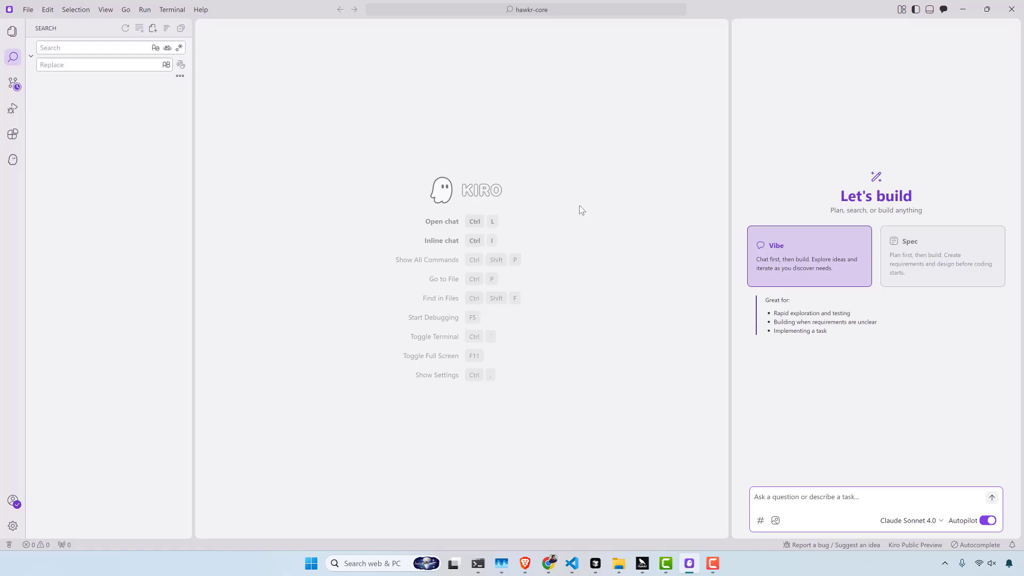
pyautogui.click(805, 497)
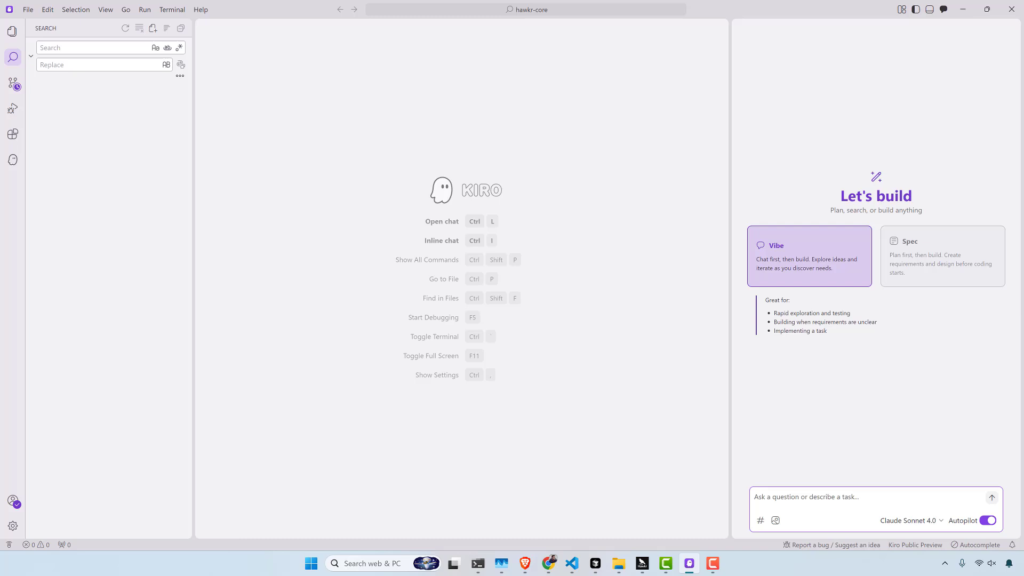
pyautogui.click(805, 497)
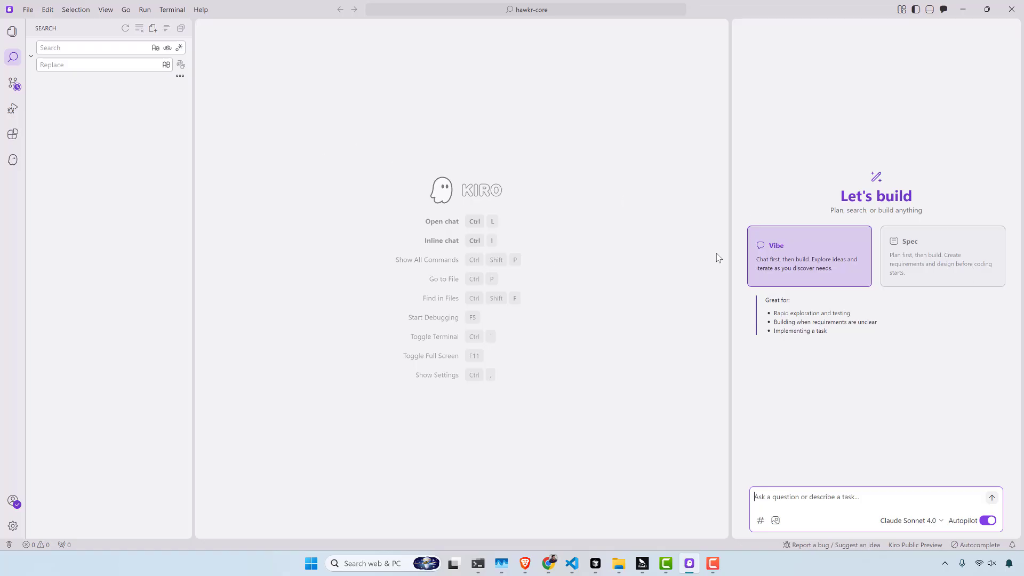
pyautogui.moveTo(481, 267)
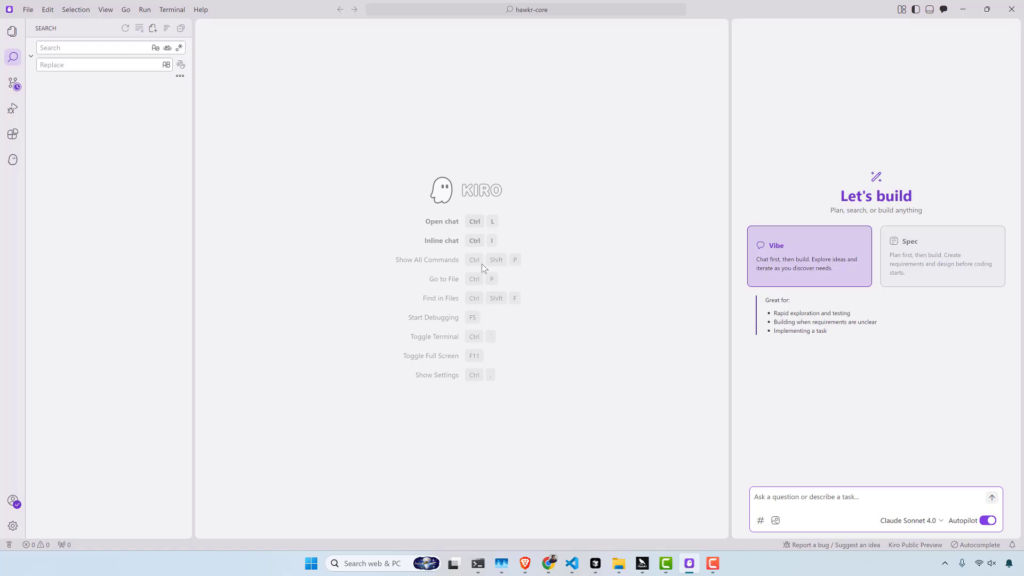
pyautogui.moveTo(883, 163)
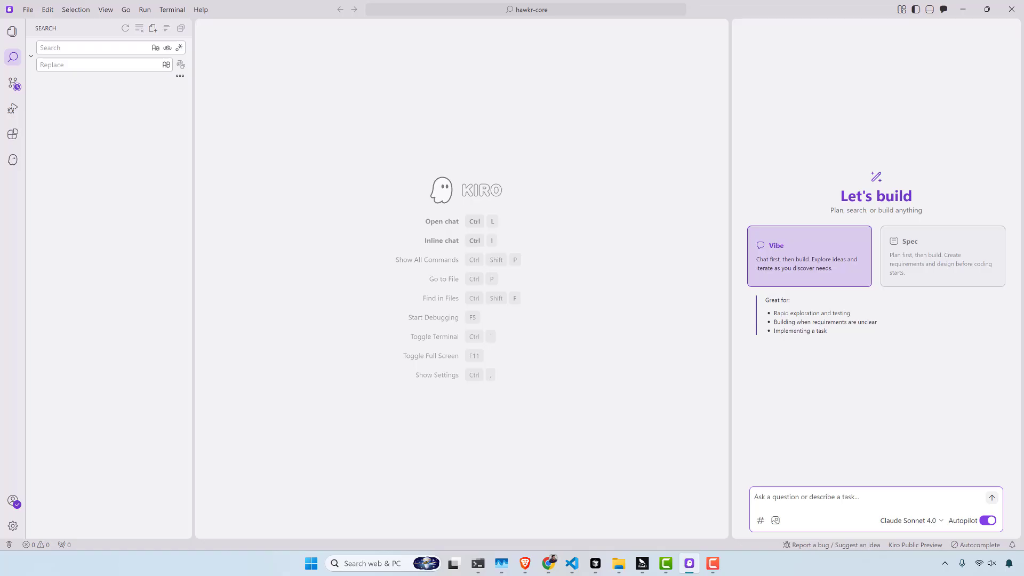
pyautogui.click(806, 497)
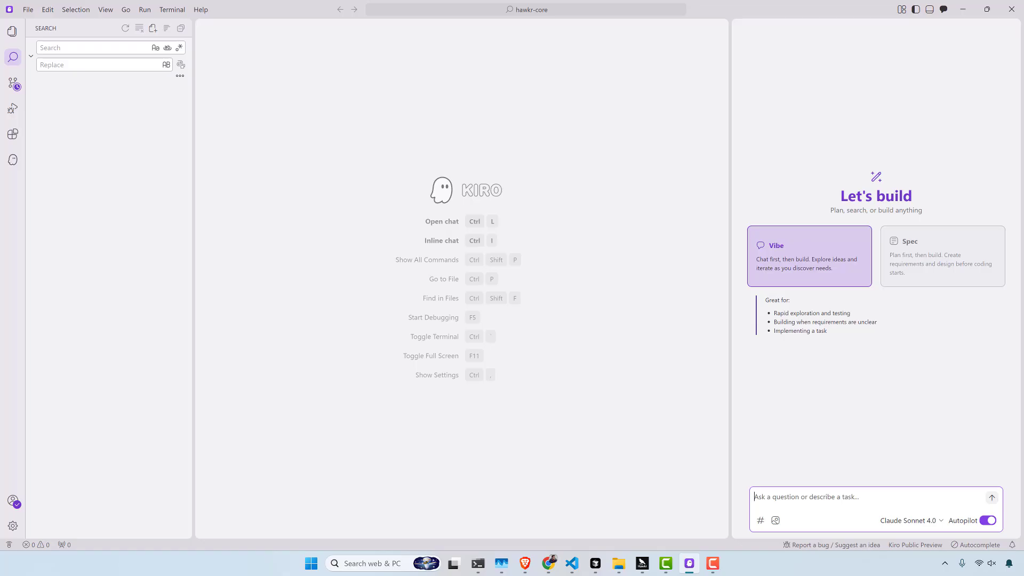
pyautogui.moveTo(725, 256)
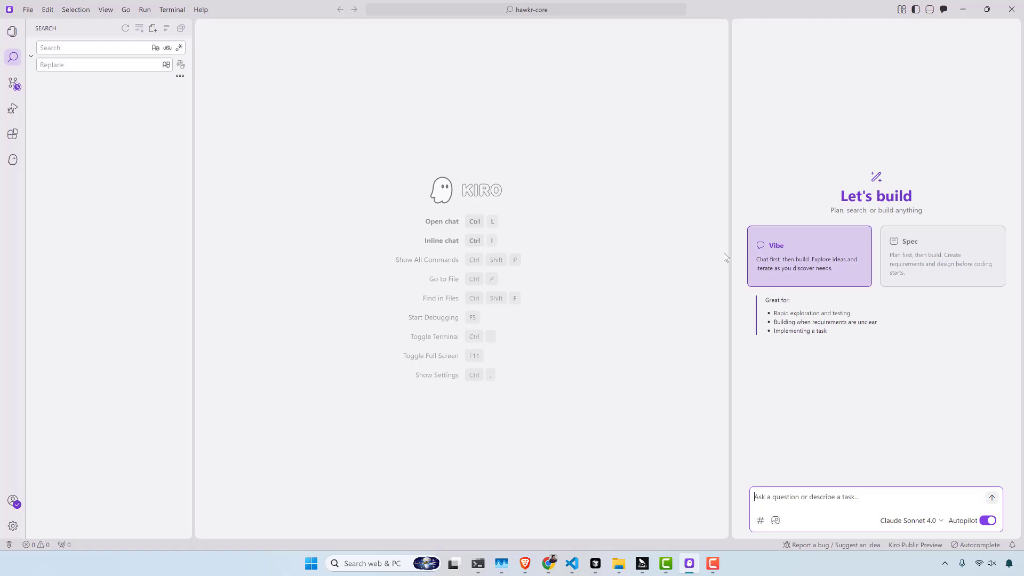